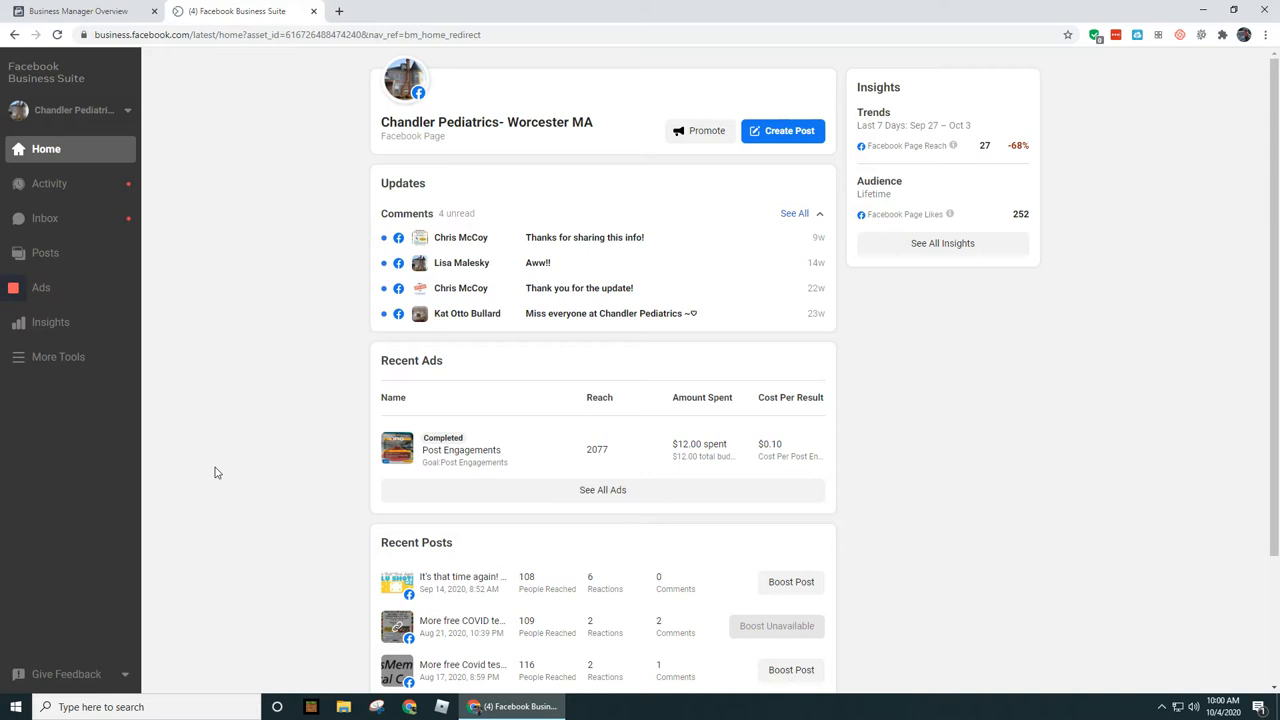
{"action": "mouse_move", "coordinate": [281, 167]}
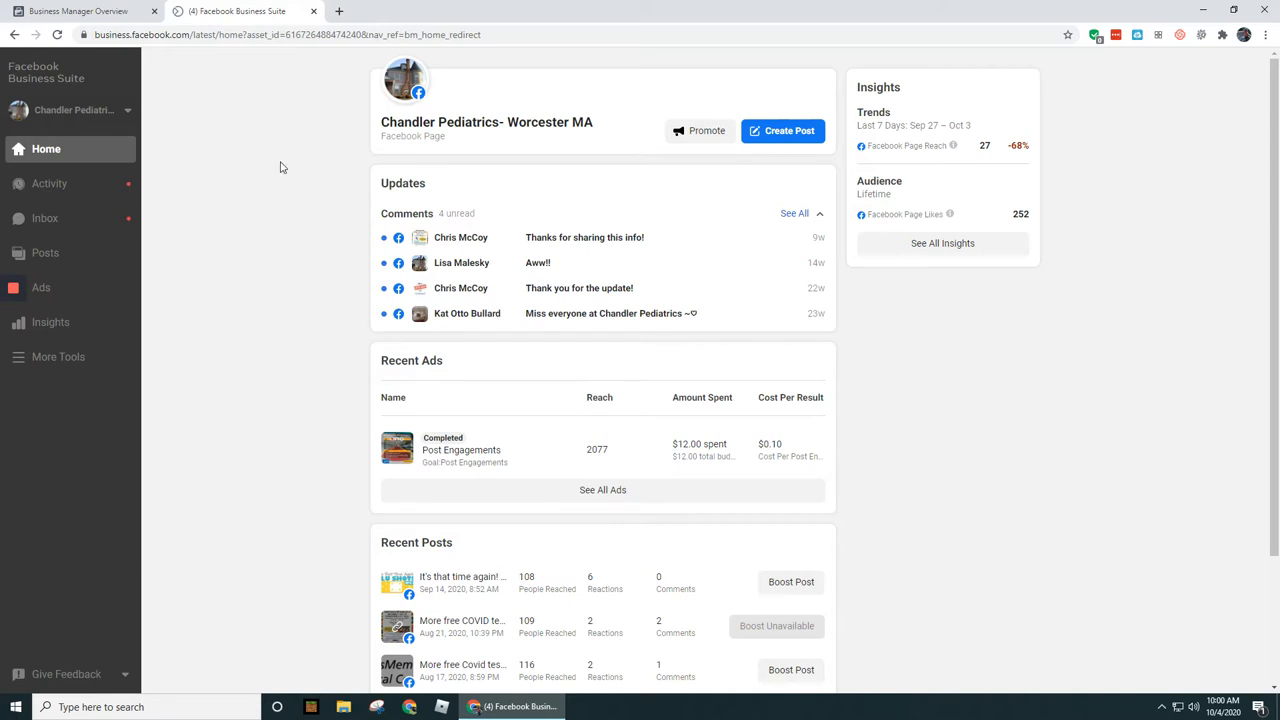
Switch from the pediatrics Business Suite dashboard to the Business Manager overview tab.
{"action": "left_click", "coordinate": [285, 11]}
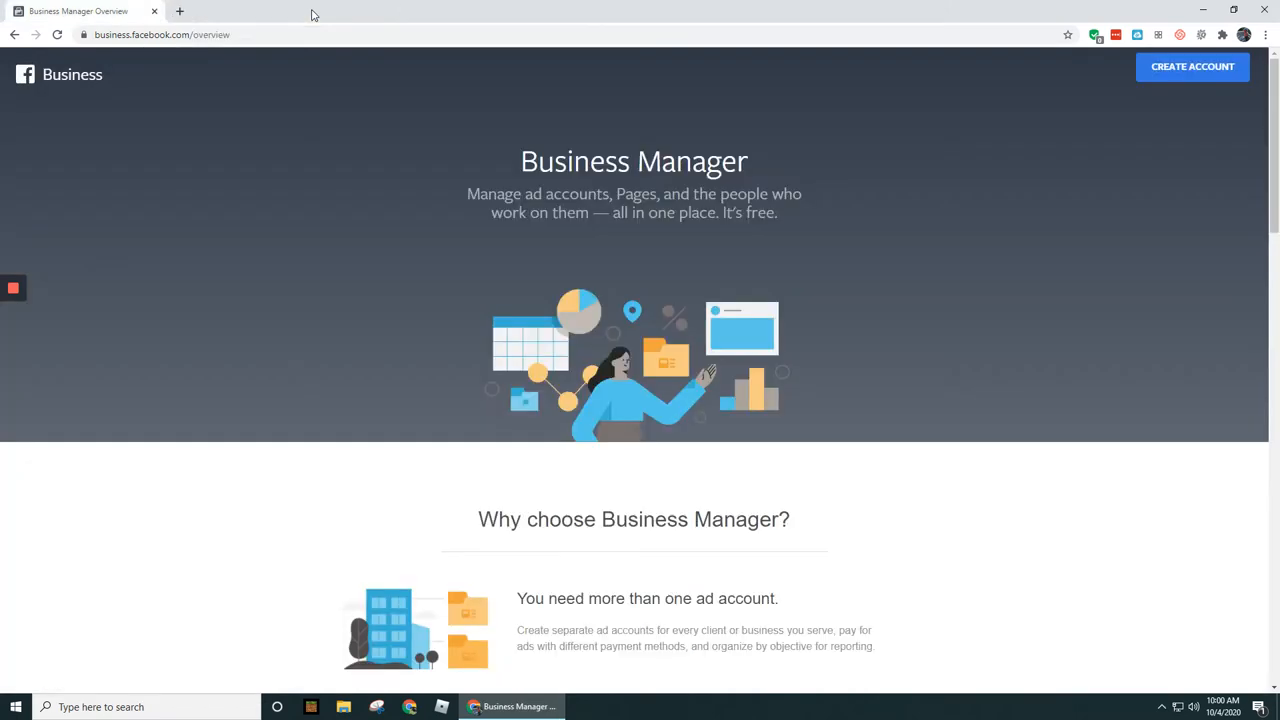
{"action": "mouse_move", "coordinate": [324, 184]}
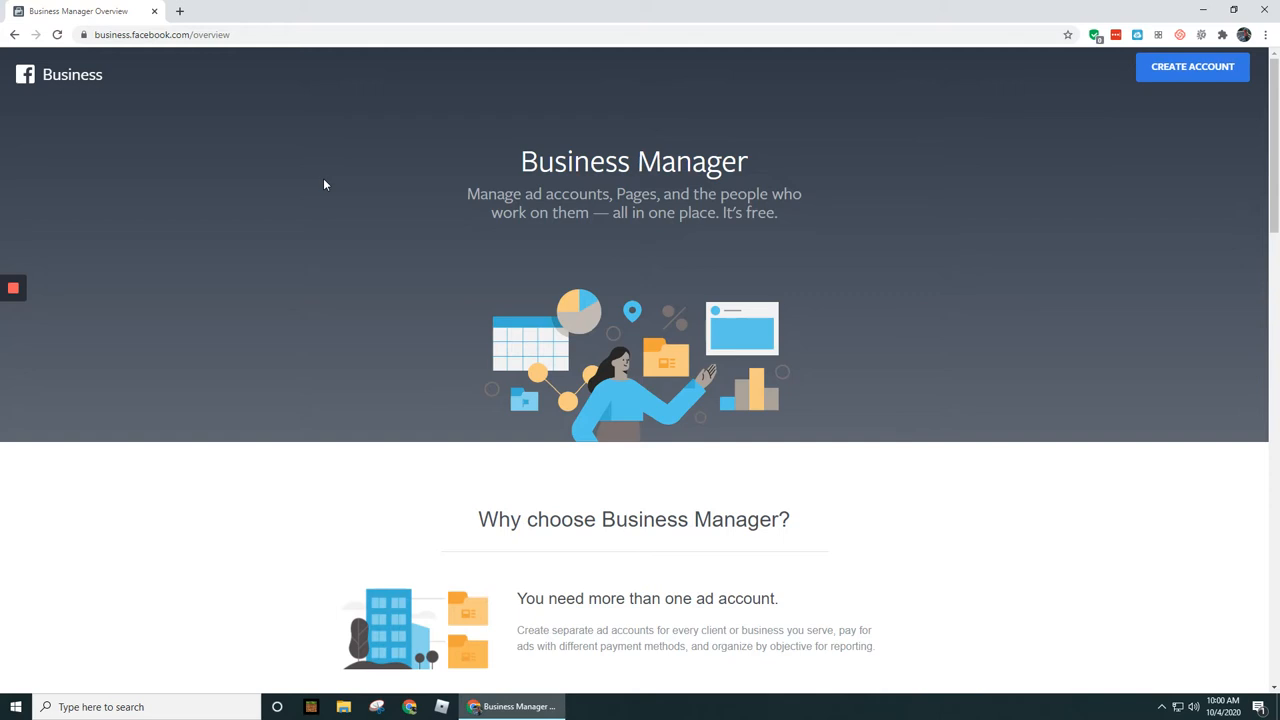
{"action": "mouse_move", "coordinate": [1192, 67]}
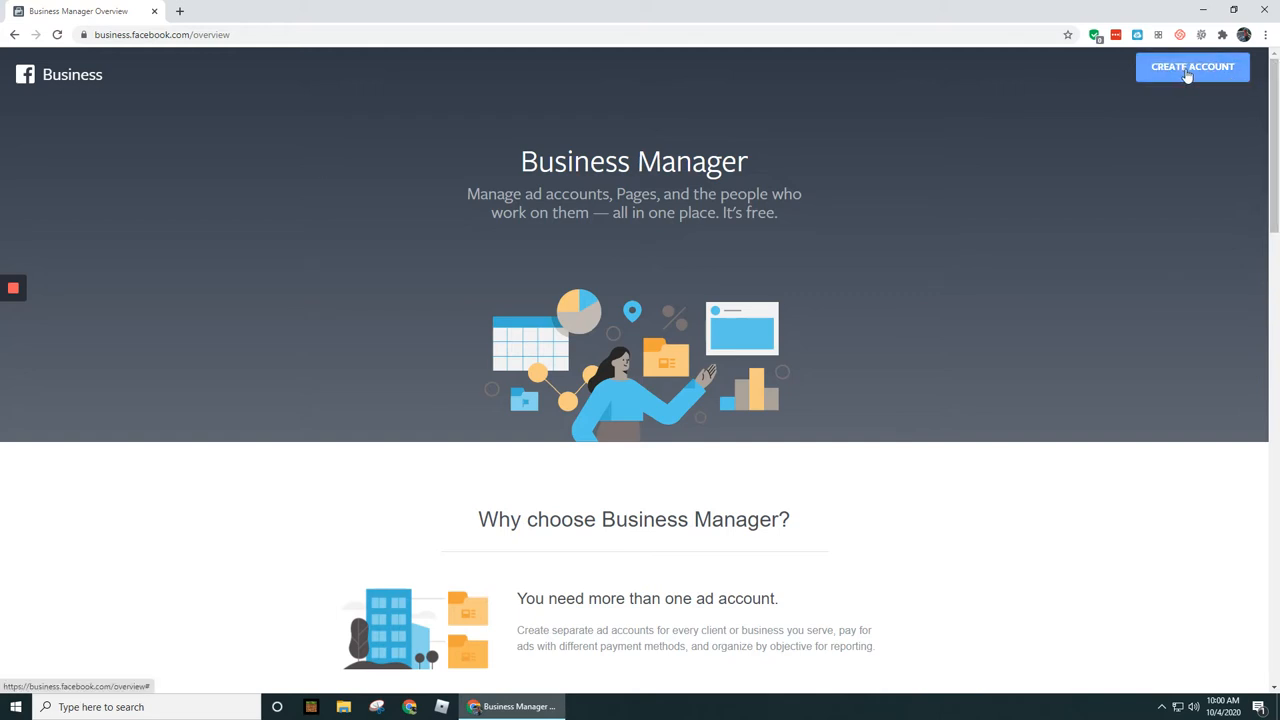
Submit a new account named 'Framingham Window Cleaning' with a Gmail business email.
{"action": "left_click", "coordinate": [1192, 66]}
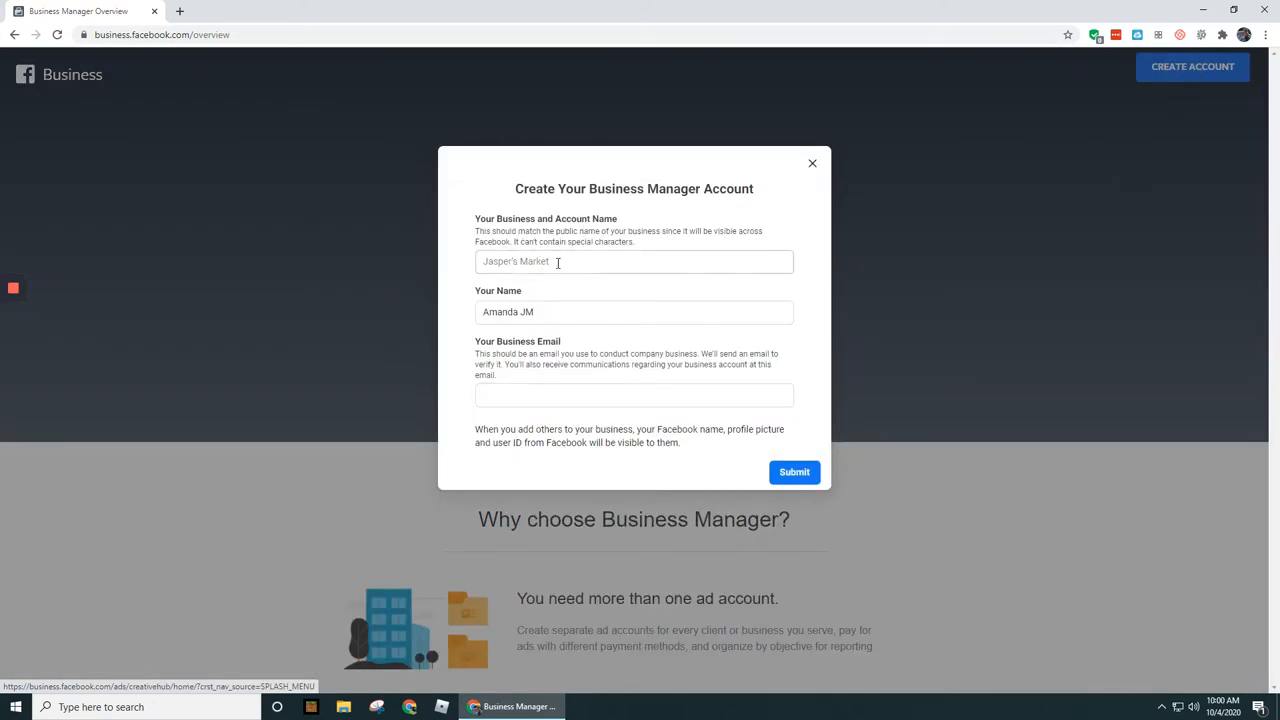
{"action": "left_click", "coordinate": [634, 261]}
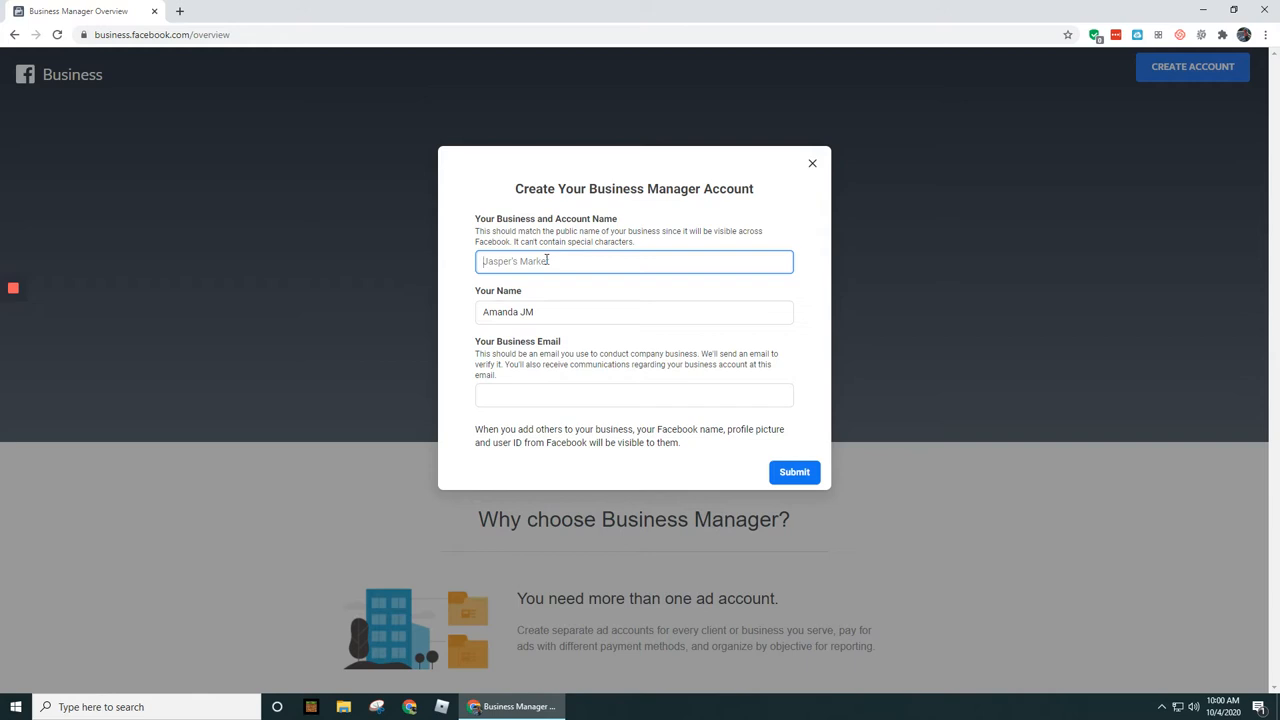
{"action": "type", "text": "Fran"}
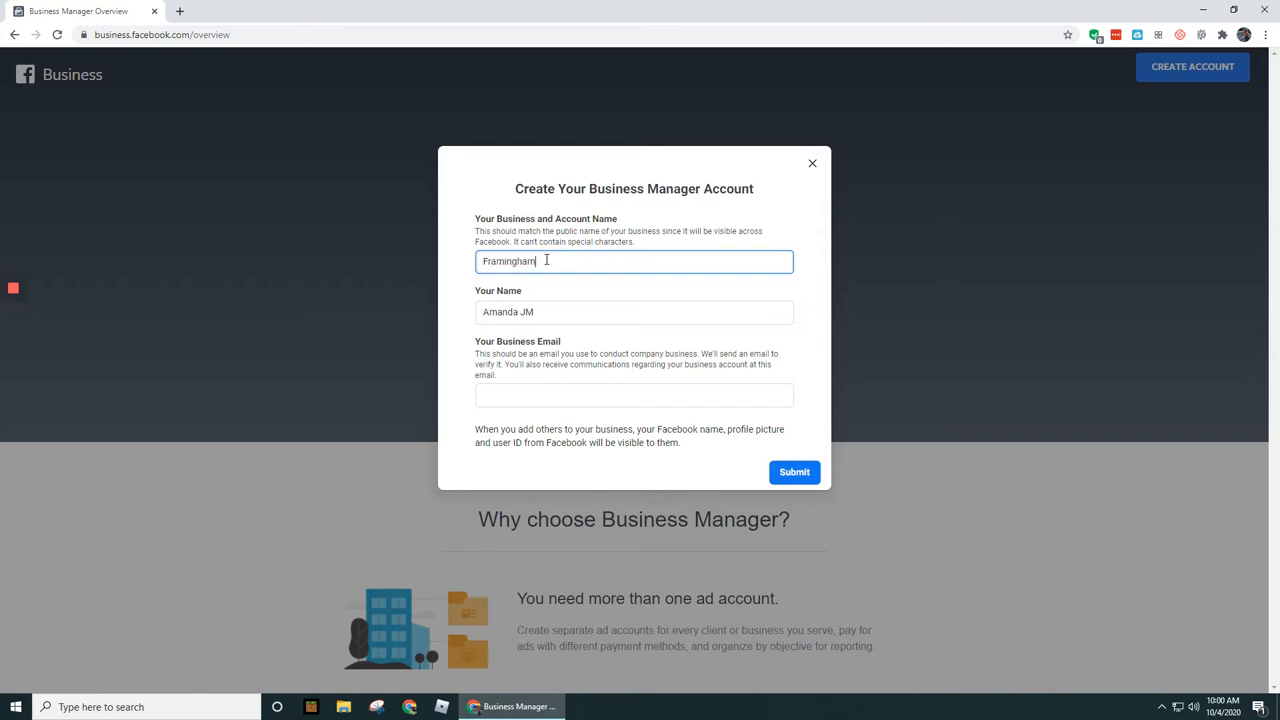
{"action": "type", "text": "Window Cle"}
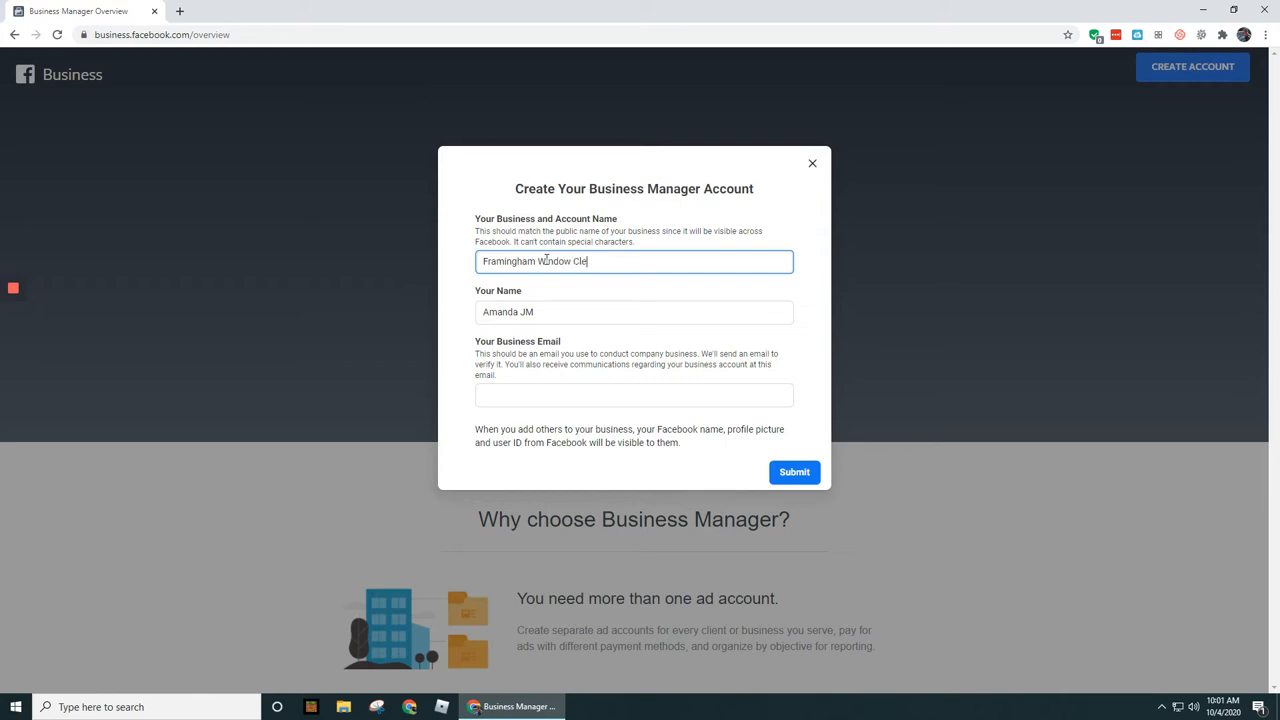
{"action": "type", "text": "aning"}
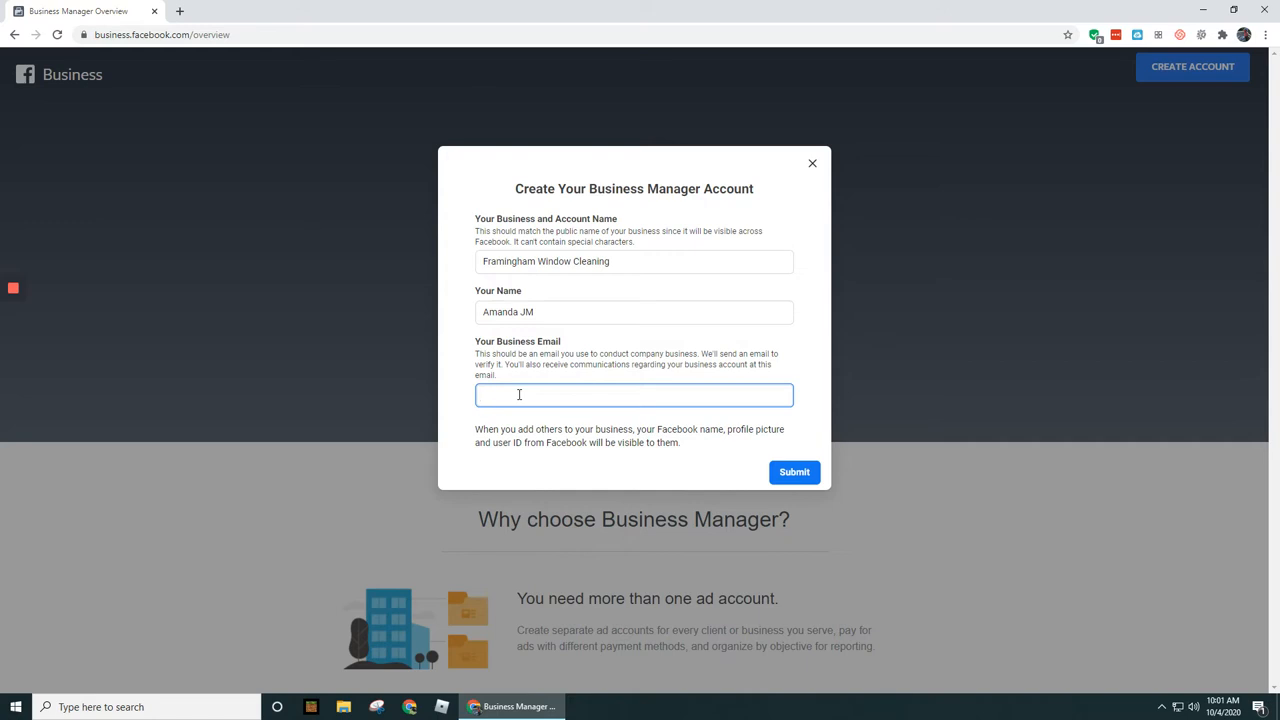
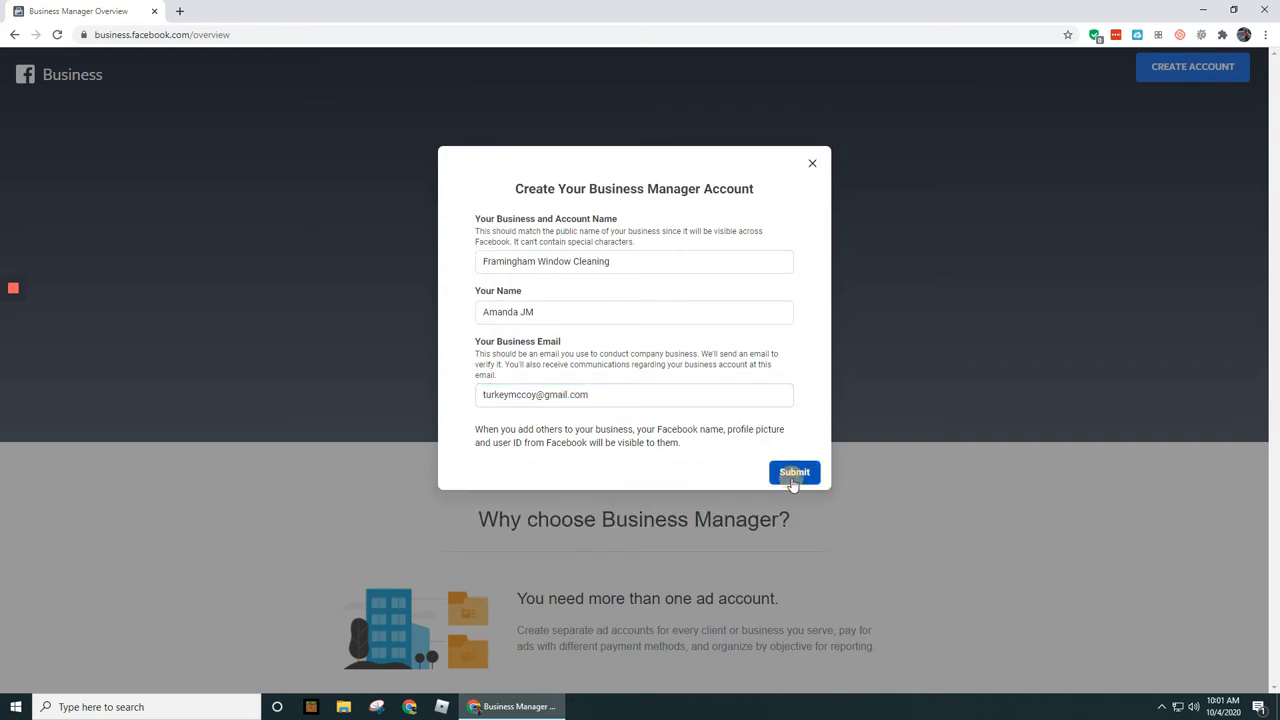
{"action": "left_click", "coordinate": [794, 472]}
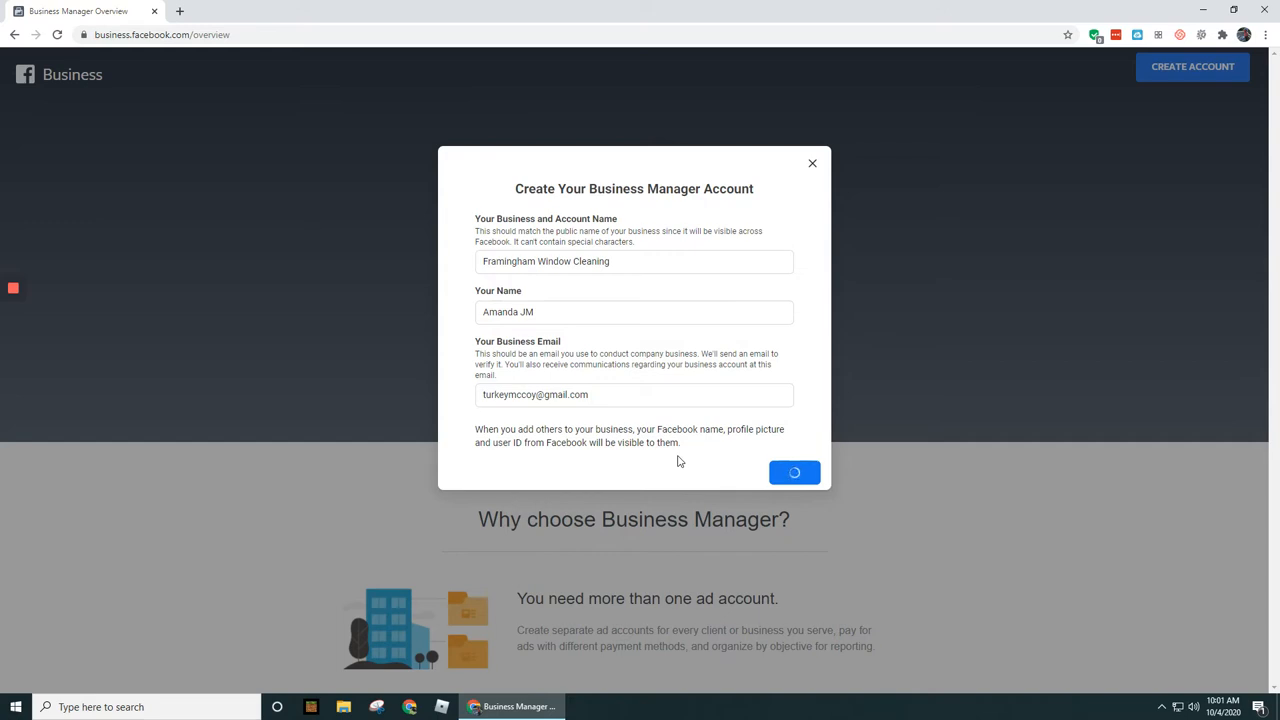
Dismiss the 'Framingham Window Cleaning was created' notice and start a blank browser tab.
{"action": "left_click", "coordinate": [794, 472]}
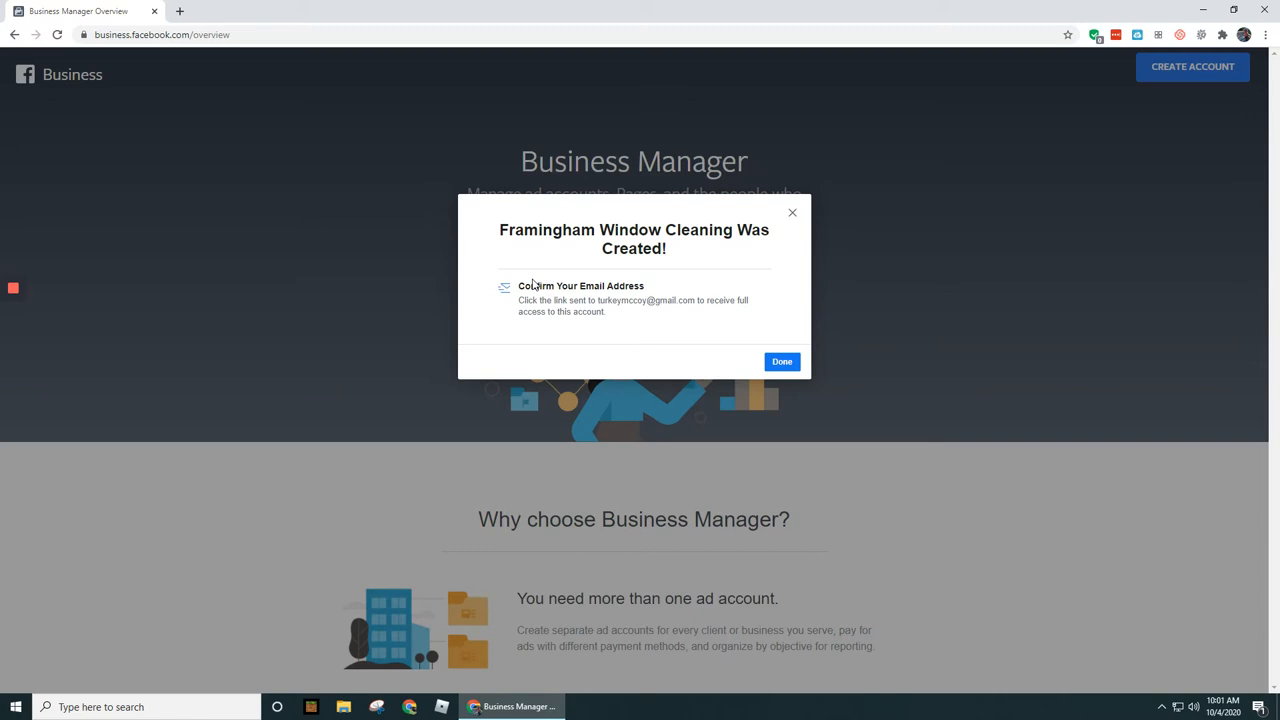
{"action": "mouse_move", "coordinate": [660, 327]}
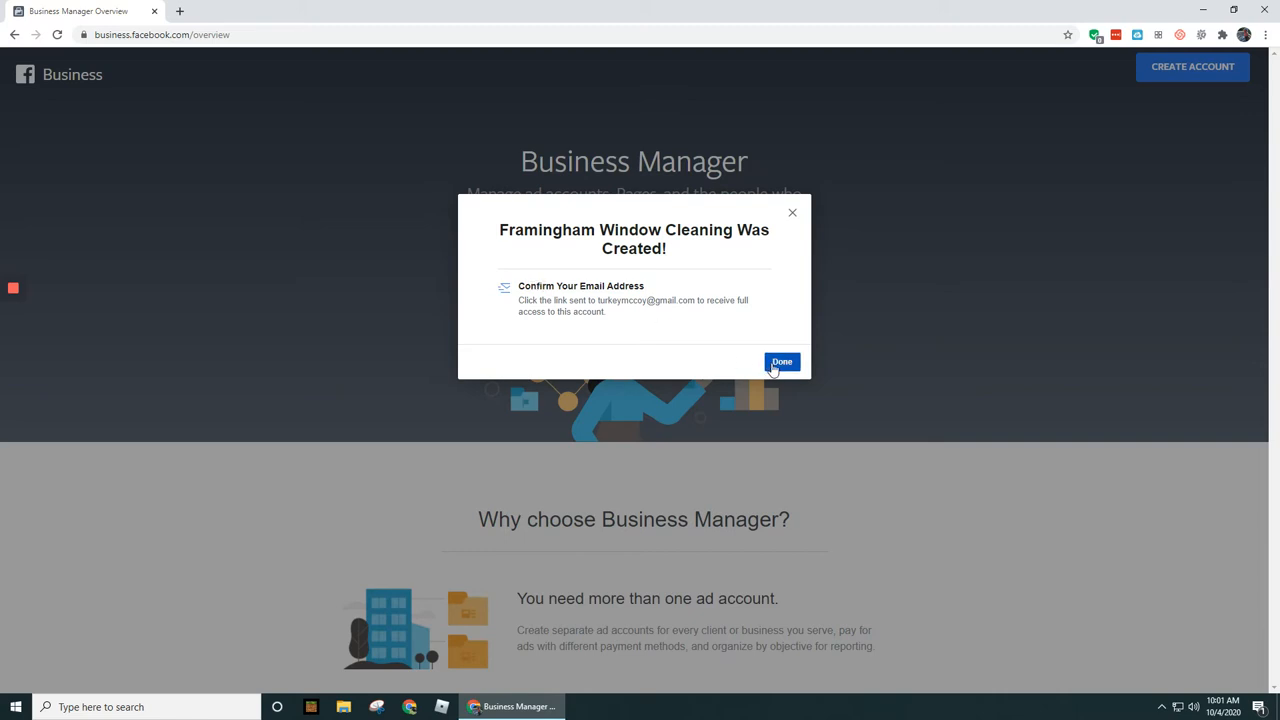
{"action": "left_click", "coordinate": [782, 361]}
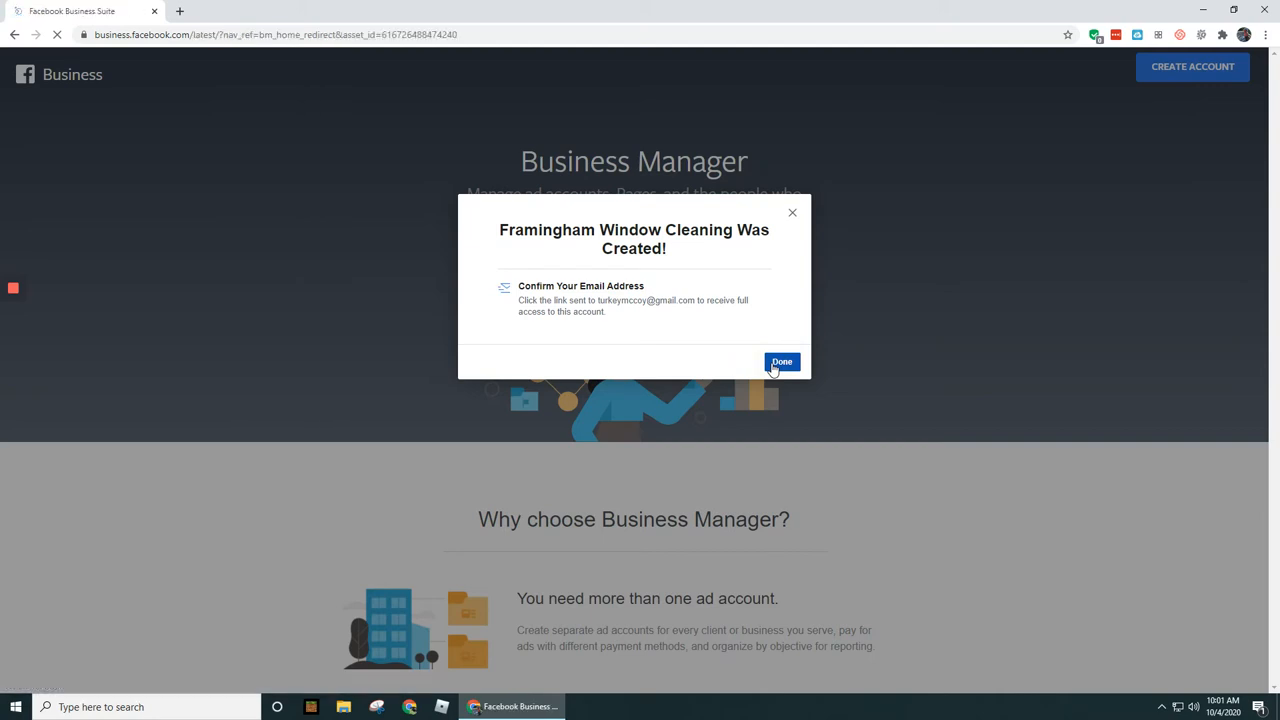
{"action": "left_click", "coordinate": [781, 362]}
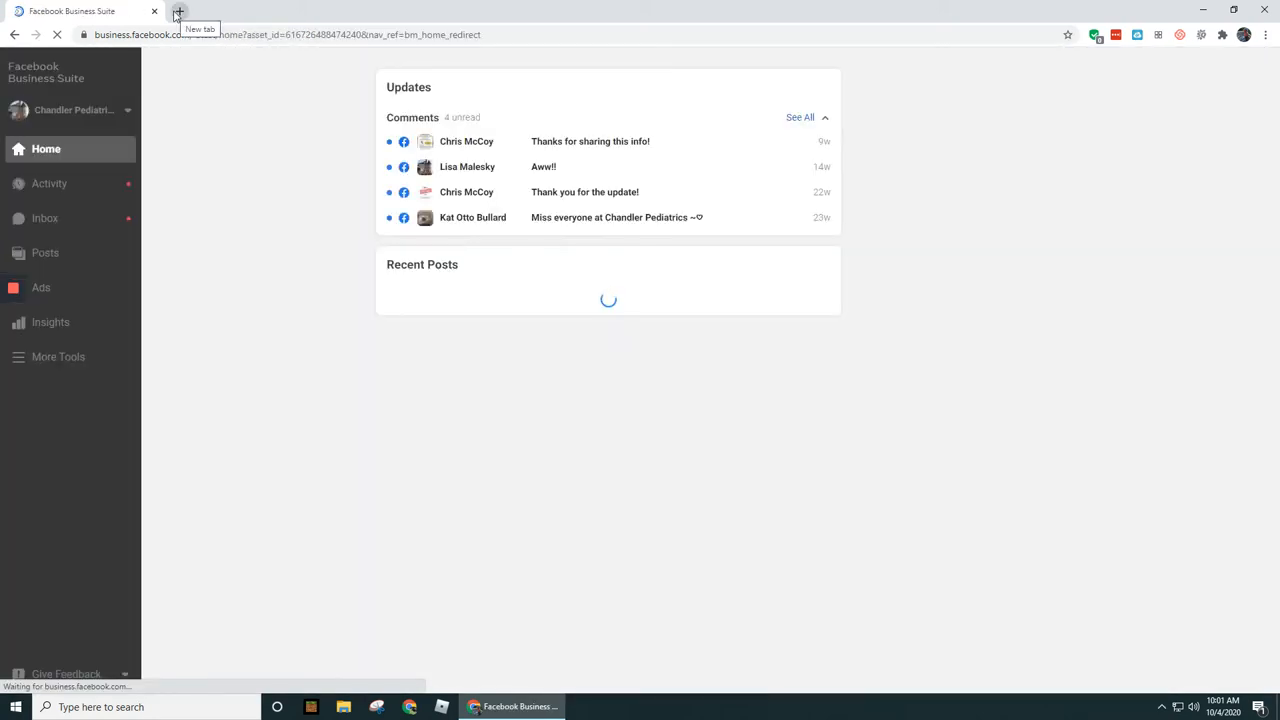
{"action": "left_click", "coordinate": [179, 11]}
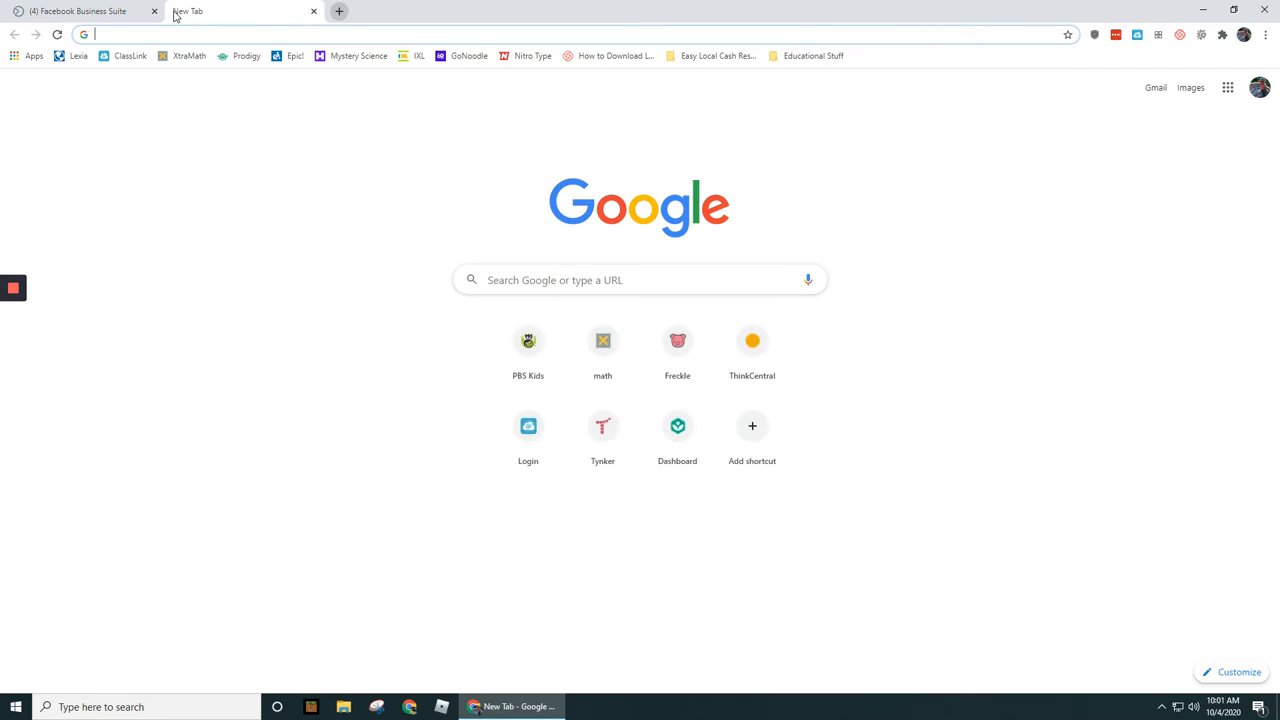
Go to Gmail and view the Social category under More > Categories.
{"action": "type", "text": "mail.google.com/mail/u/0/#inbox"}
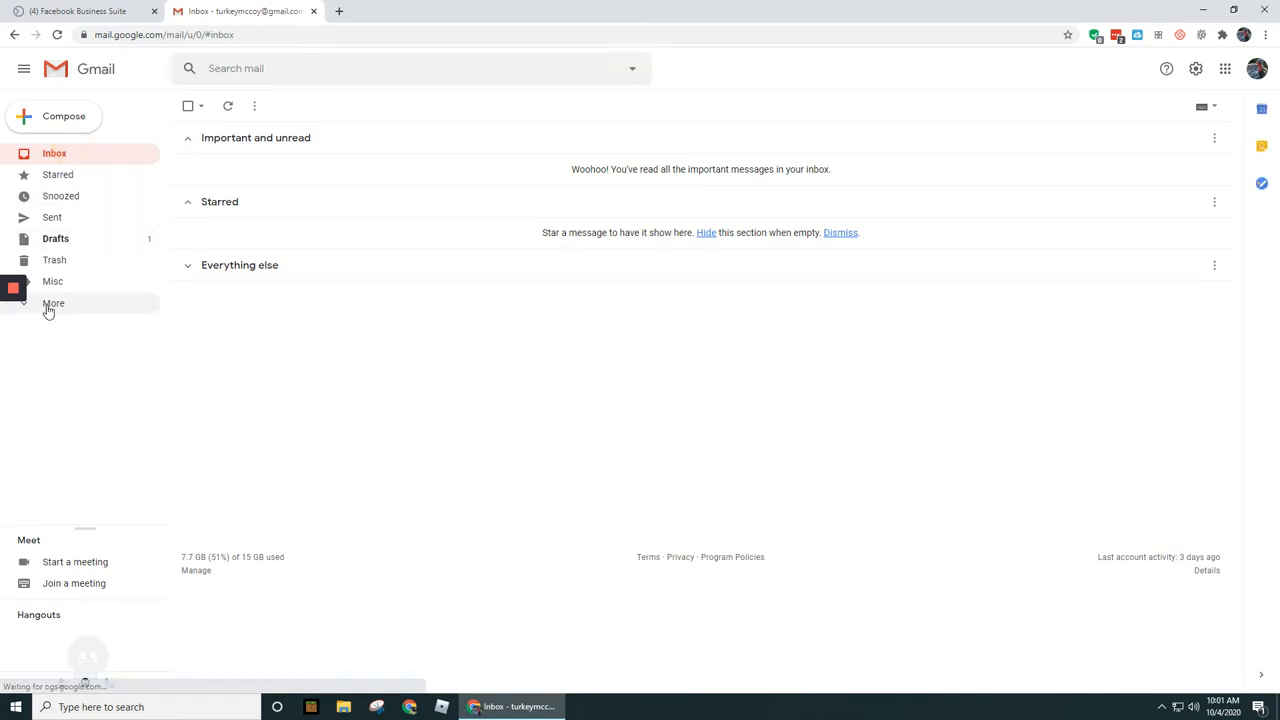
{"action": "left_click", "coordinate": [53, 303]}
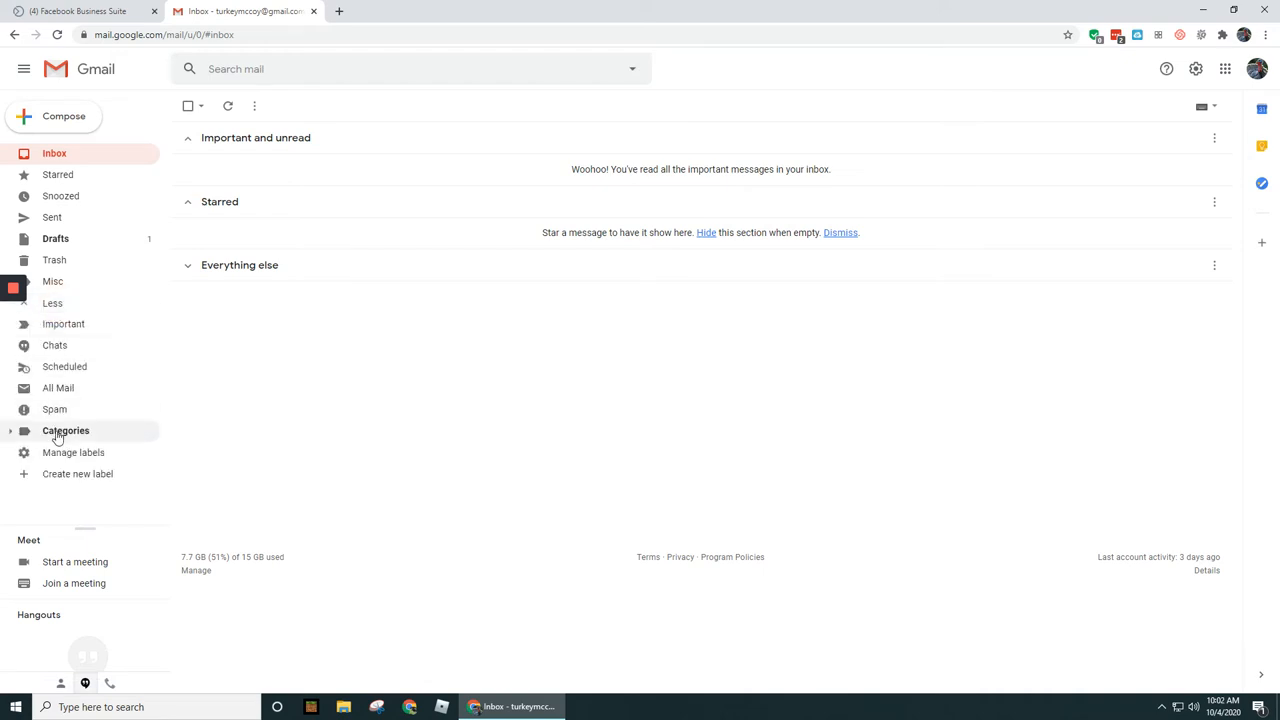
{"action": "left_click", "coordinate": [65, 430]}
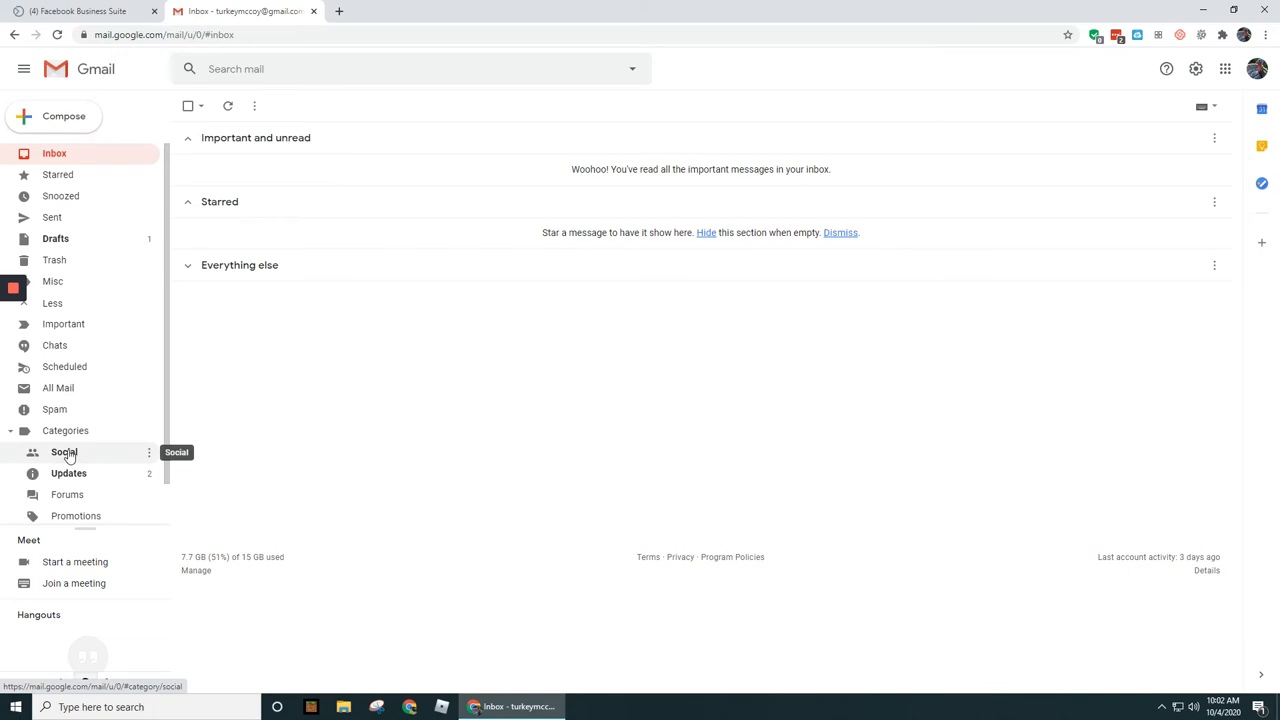
{"action": "left_click", "coordinate": [63, 452]}
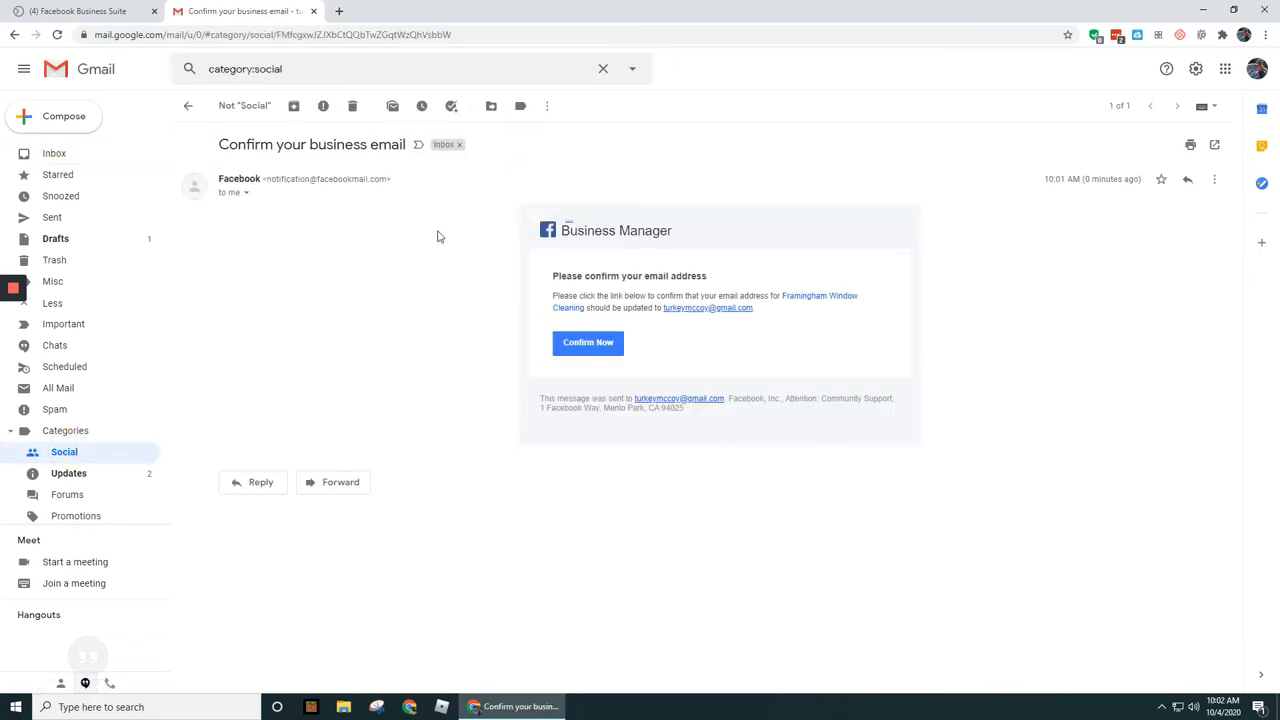
{"action": "mouse_move", "coordinate": [326, 257]}
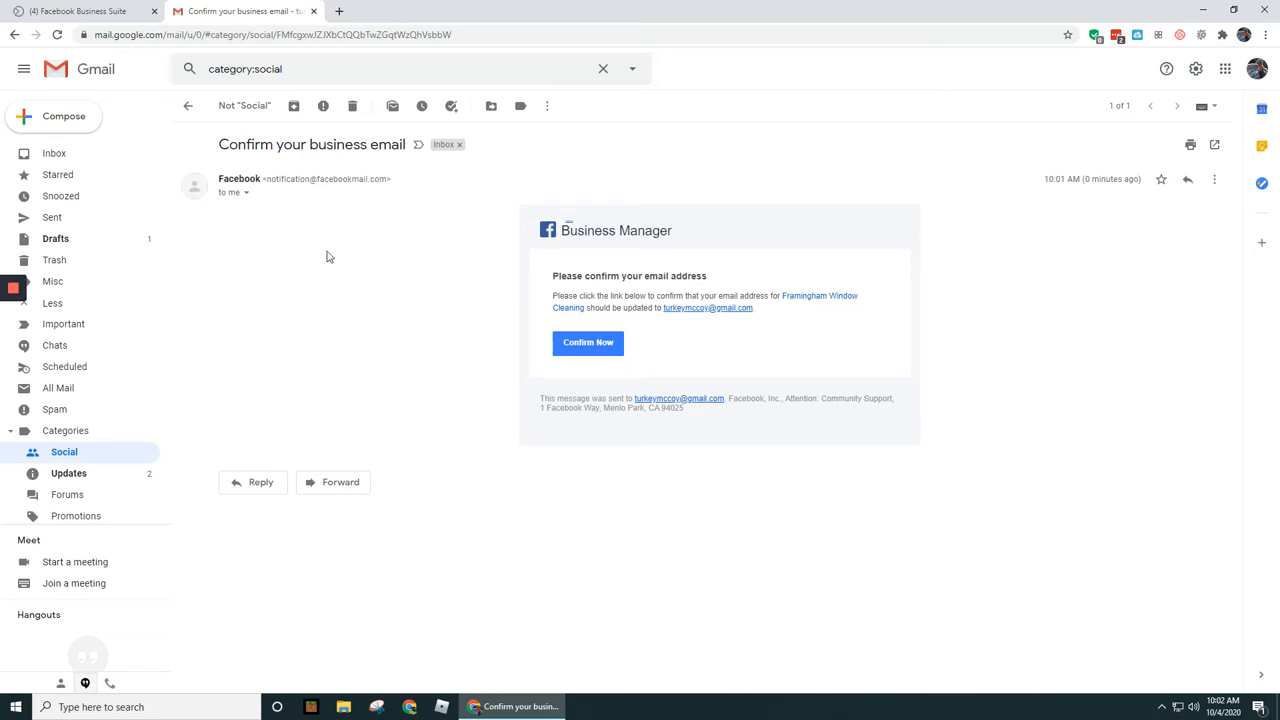
{"action": "mouse_move", "coordinate": [63, 452]}
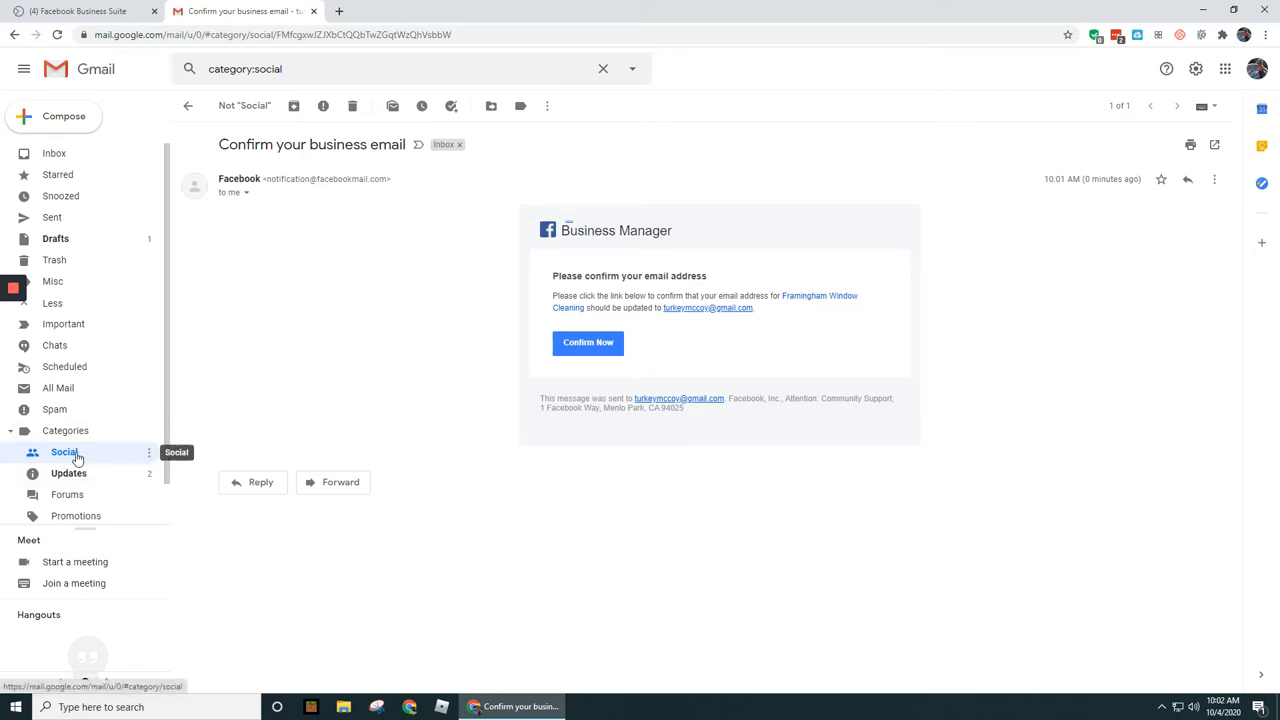
{"action": "mouse_move", "coordinate": [57, 174]}
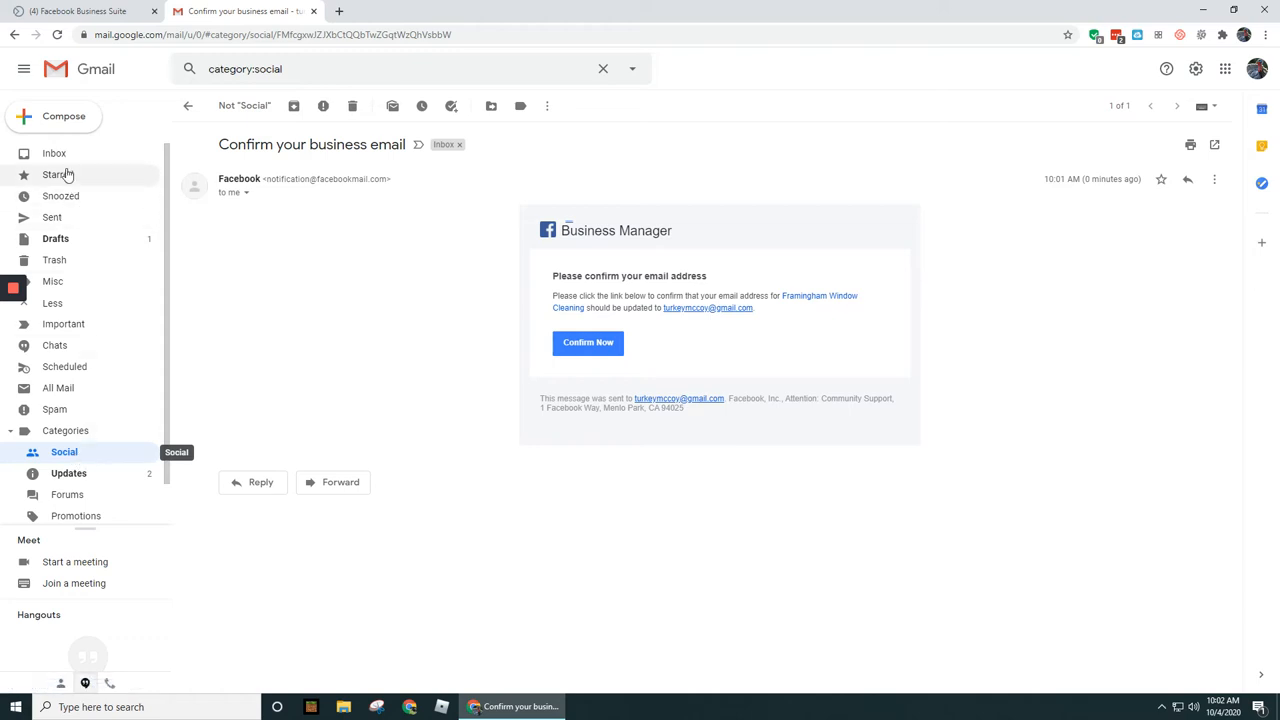
{"action": "mouse_move", "coordinate": [75, 472]}
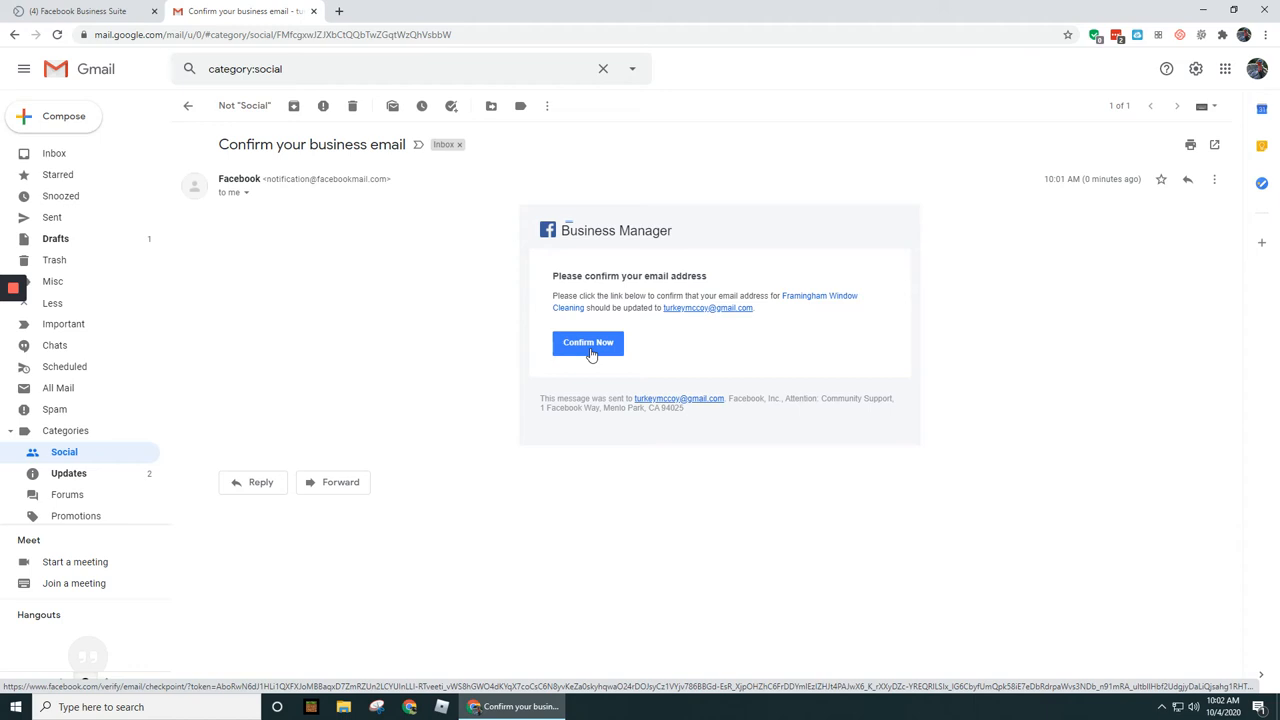
{"action": "mouse_move", "coordinate": [297, 397]}
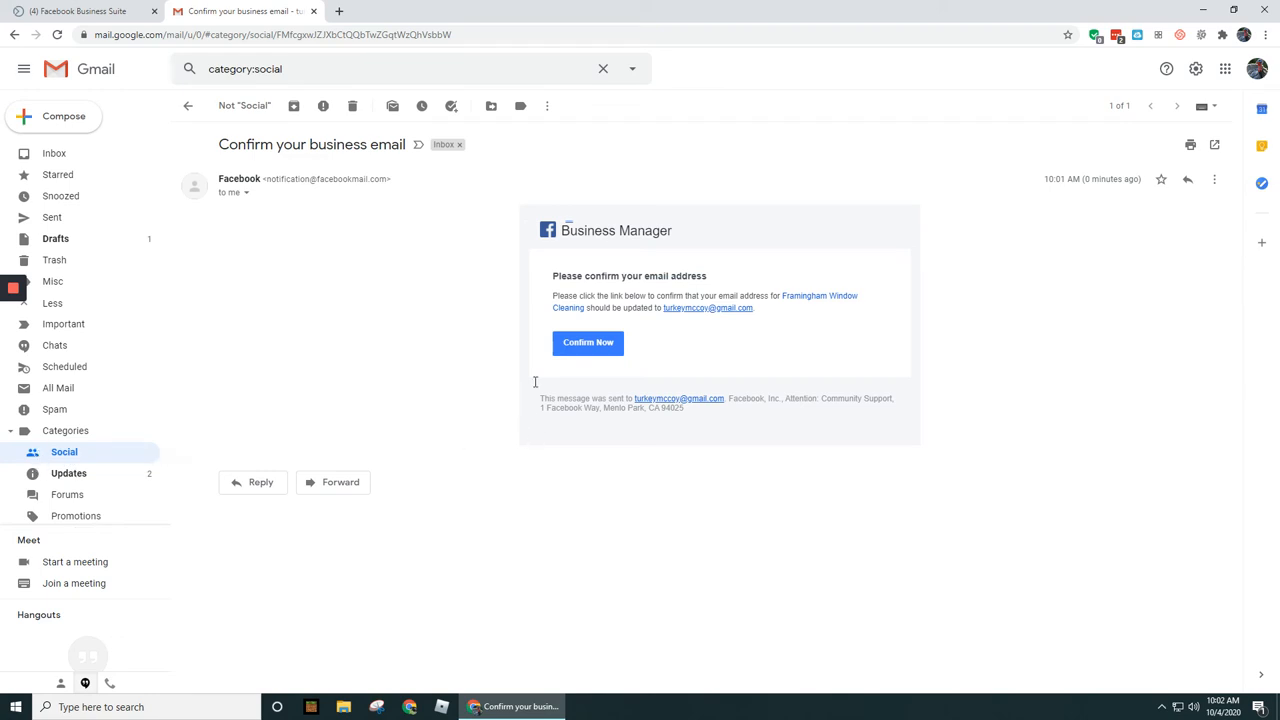
{"action": "mouse_move", "coordinate": [588, 342]}
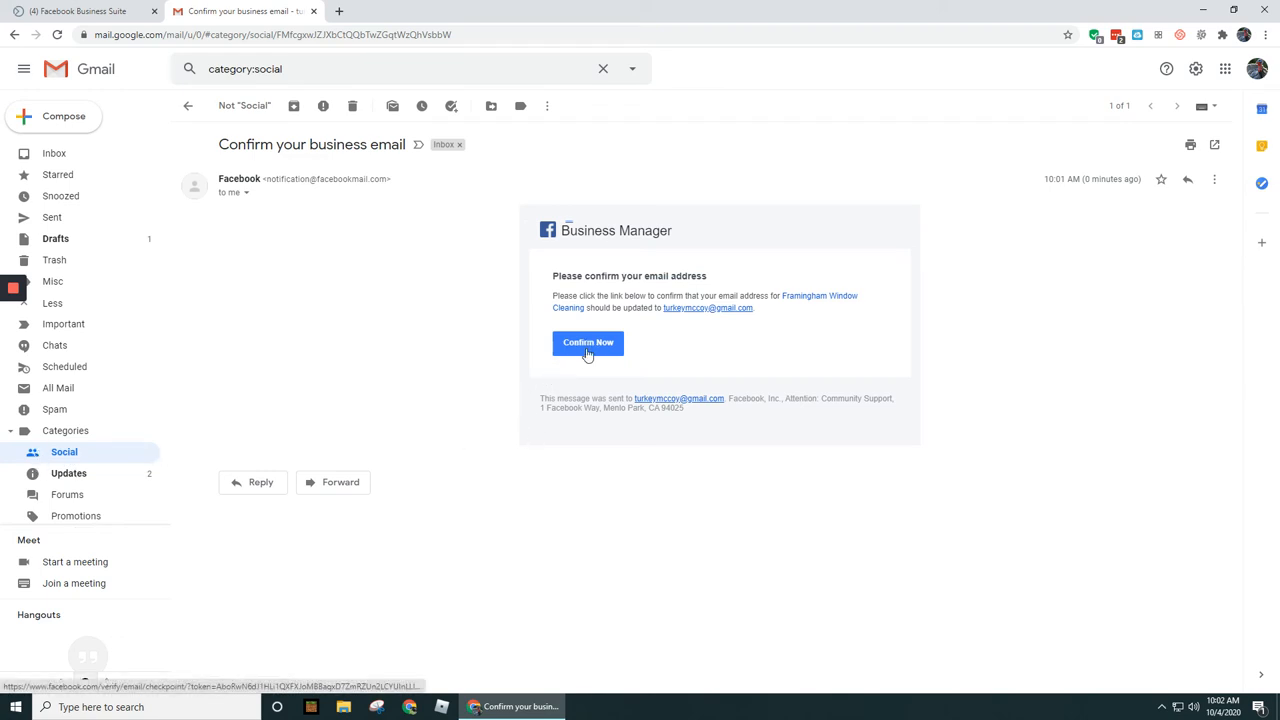
Confirm the Framingham Window Cleaning business email from Facebook's confirmation message.
{"action": "left_click", "coordinate": [588, 342]}
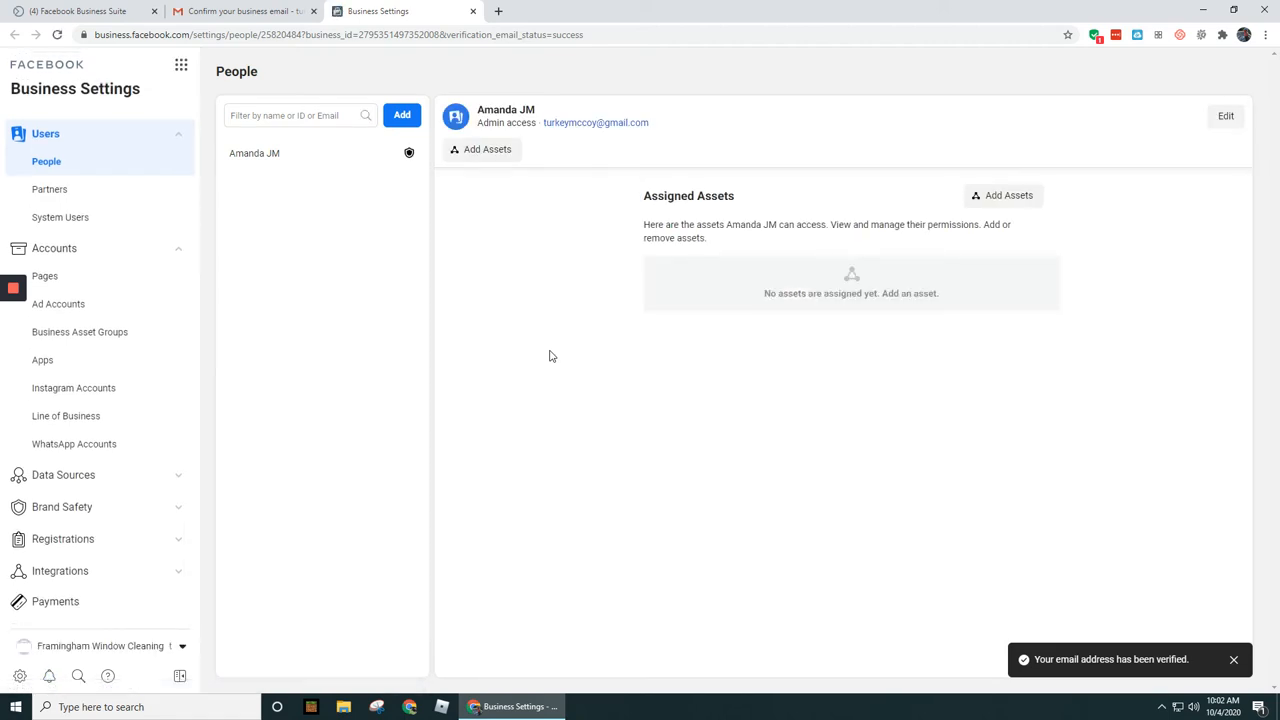
{"action": "mouse_move", "coordinate": [566, 331]}
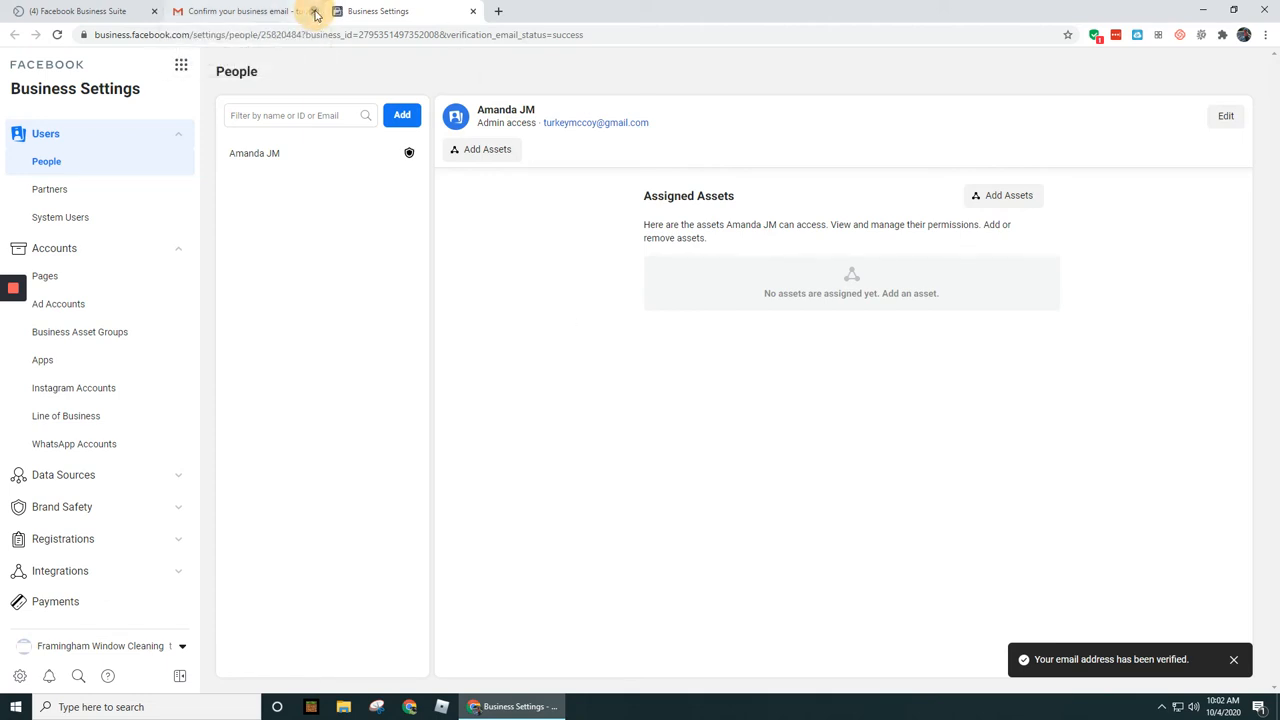
Close the Gmail confirmation tab and the Business Suite tab, keeping Business Settings.
{"action": "left_click", "coordinate": [315, 11]}
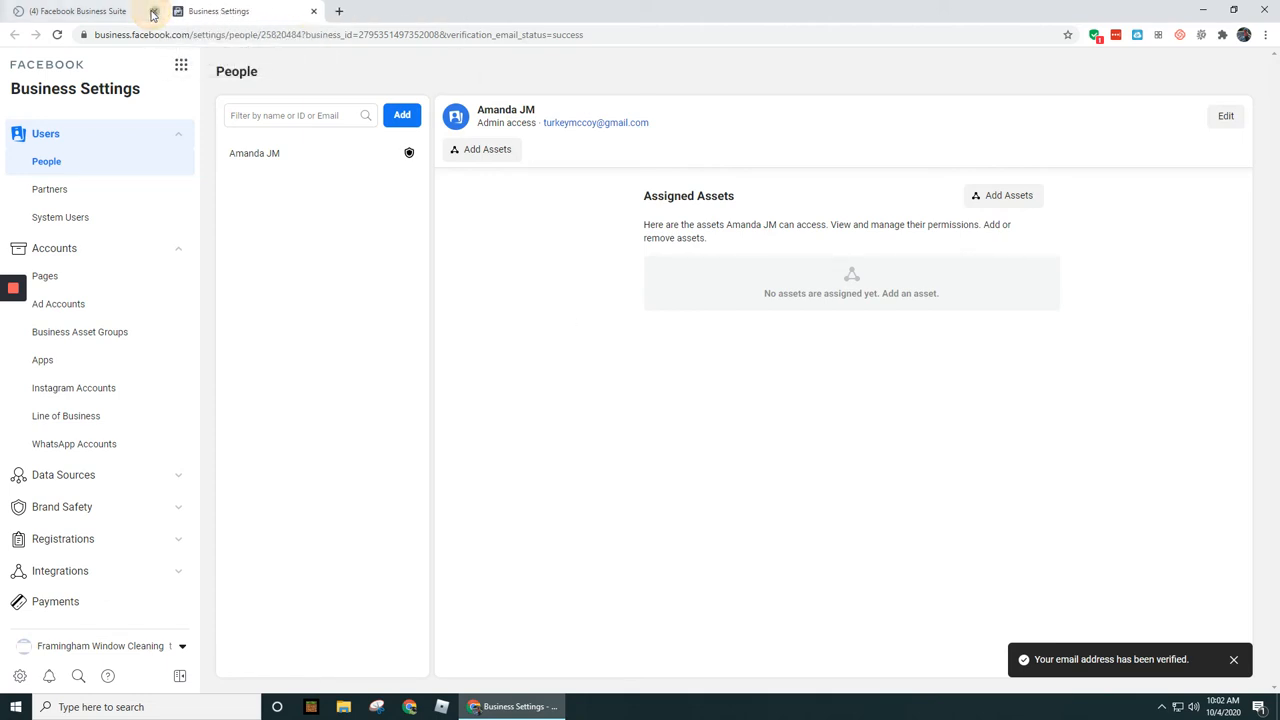
{"action": "left_click", "coordinate": [153, 11]}
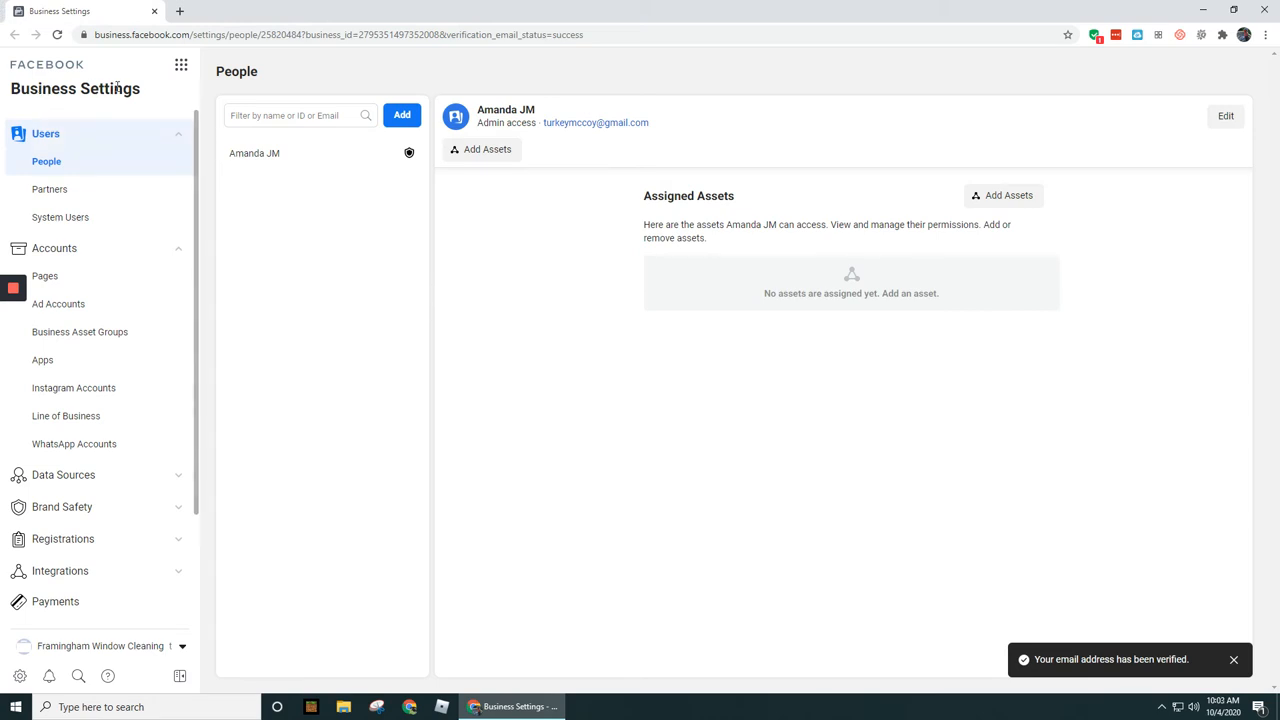
{"action": "mouse_move", "coordinate": [181, 64]}
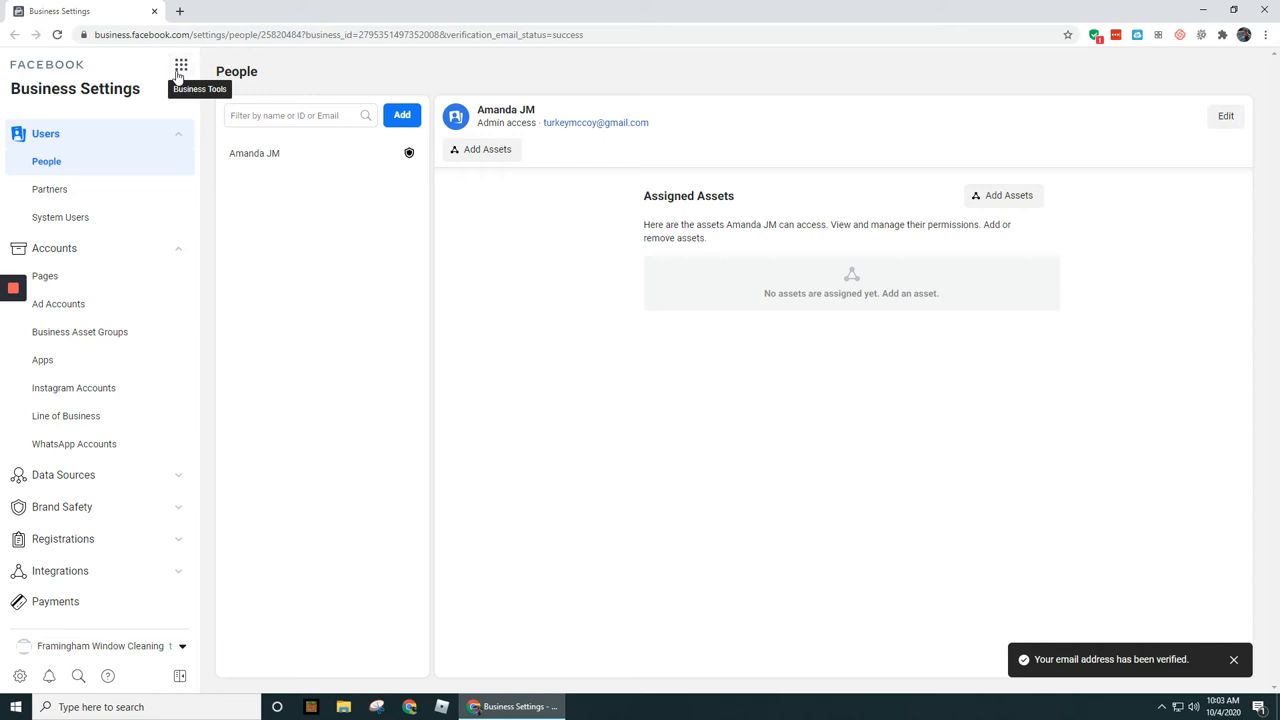
Show the Business Tools menu, then bring up the Facebook home feed in another tab.
{"action": "left_click", "coordinate": [181, 65]}
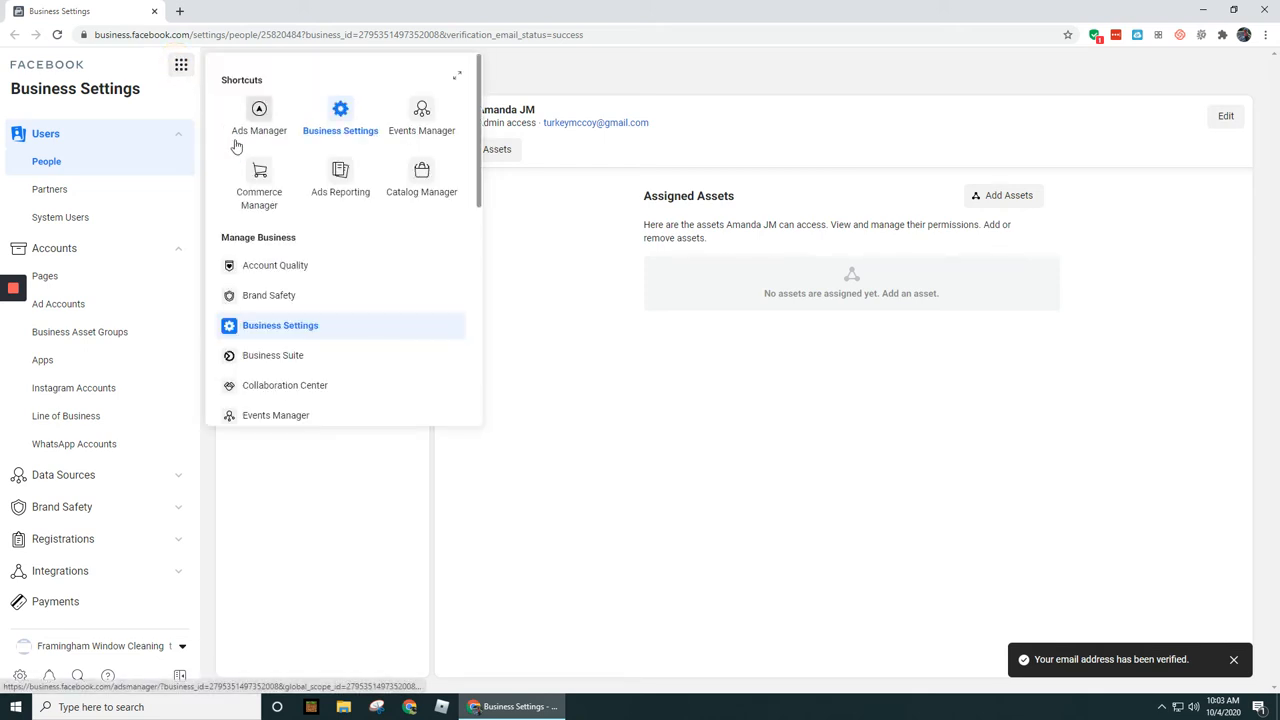
{"action": "mouse_move", "coordinate": [275, 142]}
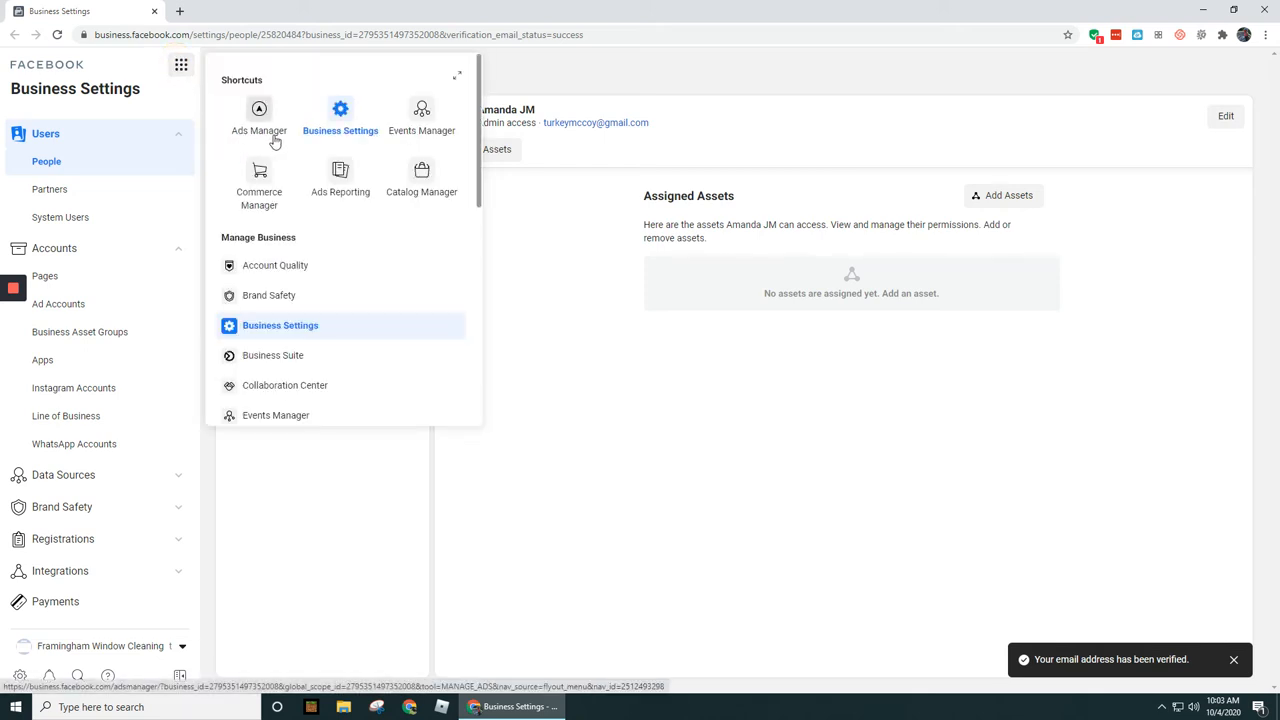
{"action": "mouse_move", "coordinate": [256, 140]}
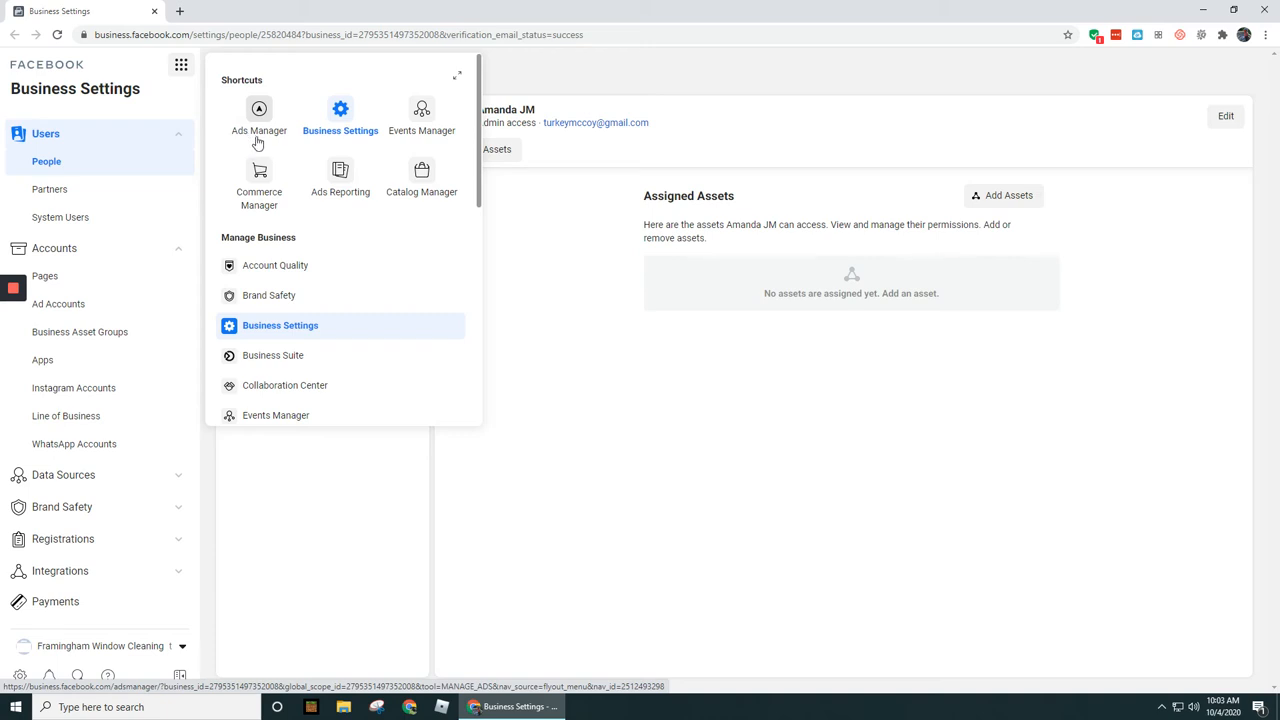
{"action": "left_click", "coordinate": [338, 11]}
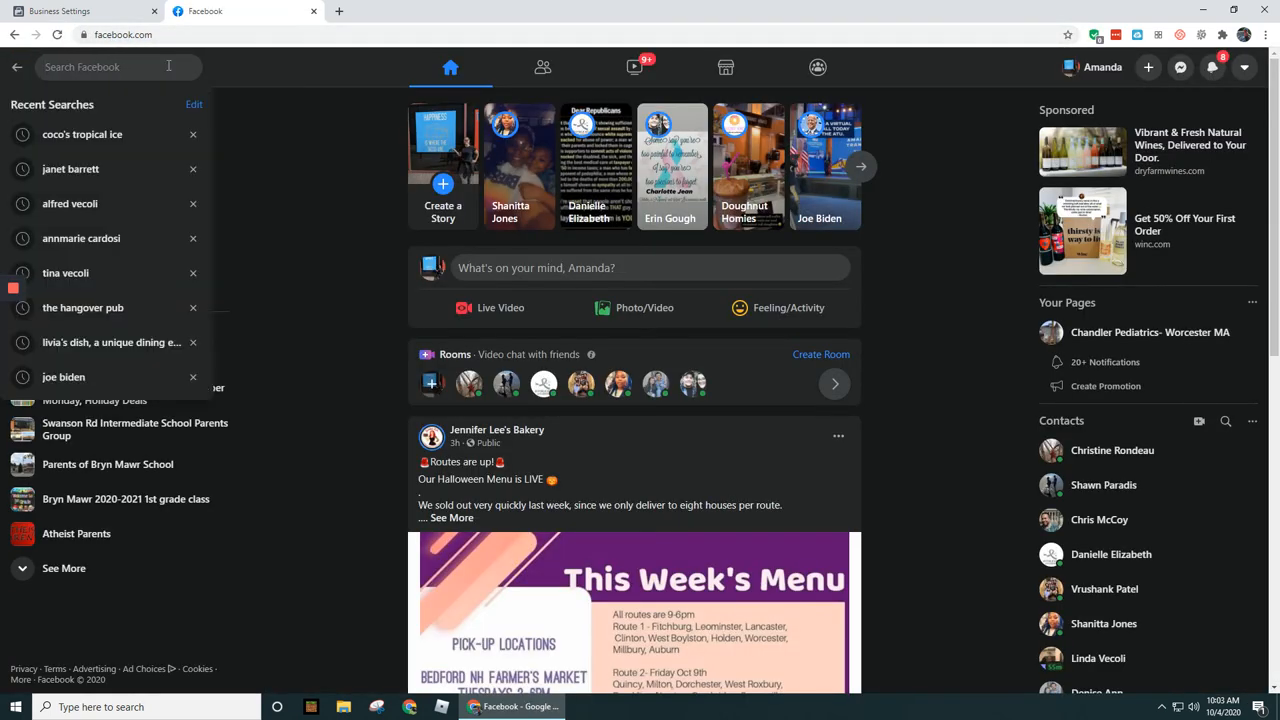
Search 'chandler pediatr' and open Chandler Pediatrics- Worcester MA page's Ad Center.
{"action": "type", "text": "chandler pediatrics"}
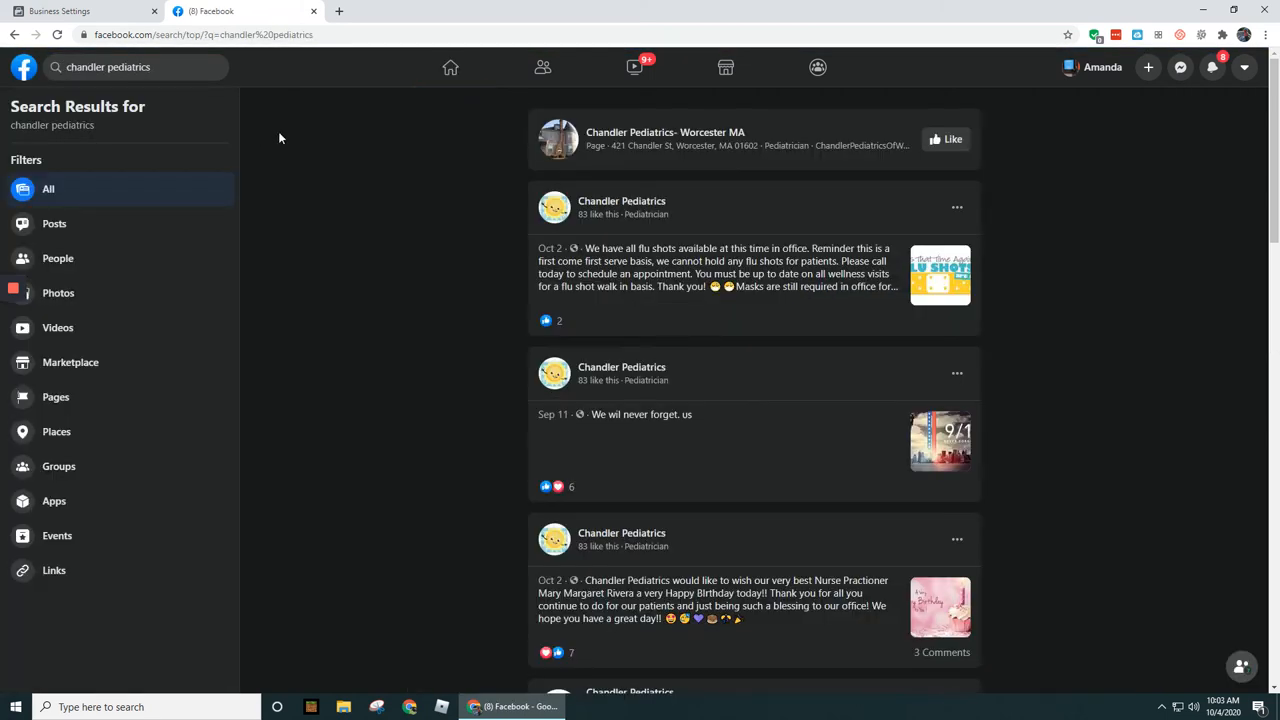
{"action": "mouse_move", "coordinate": [665, 132]}
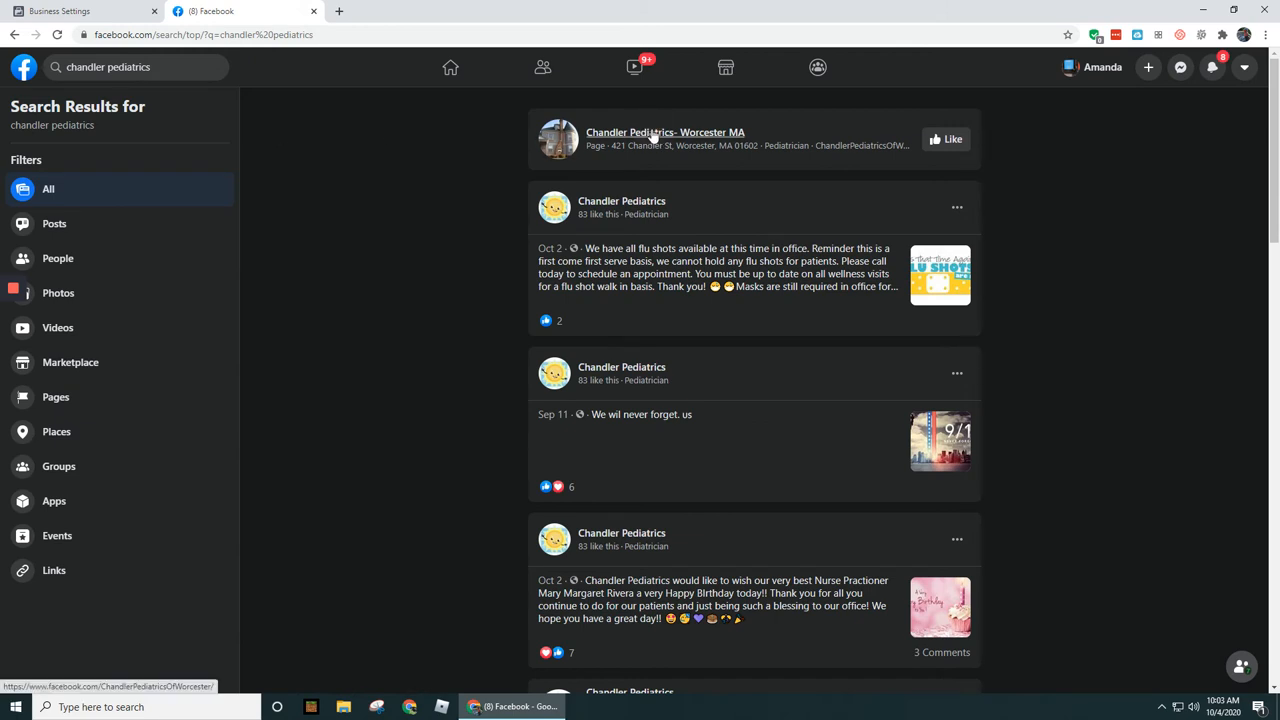
{"action": "mouse_move", "coordinate": [665, 132]}
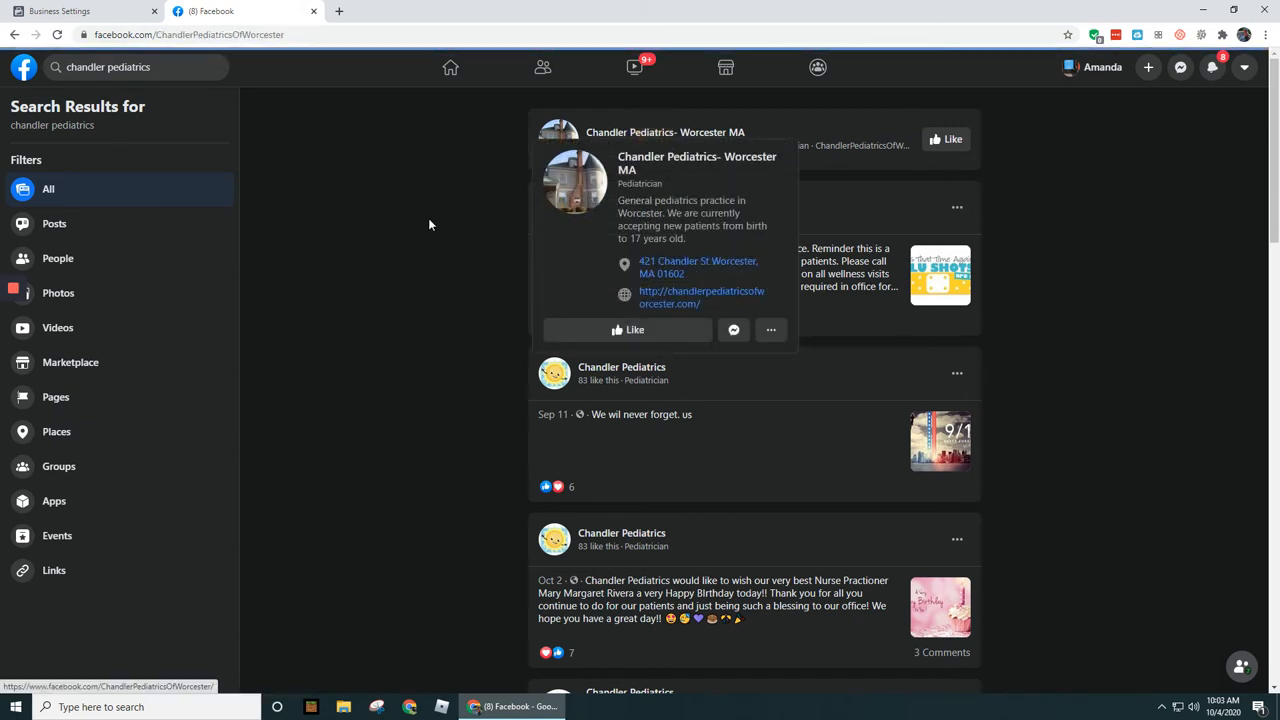
{"action": "left_click", "coordinate": [696, 162]}
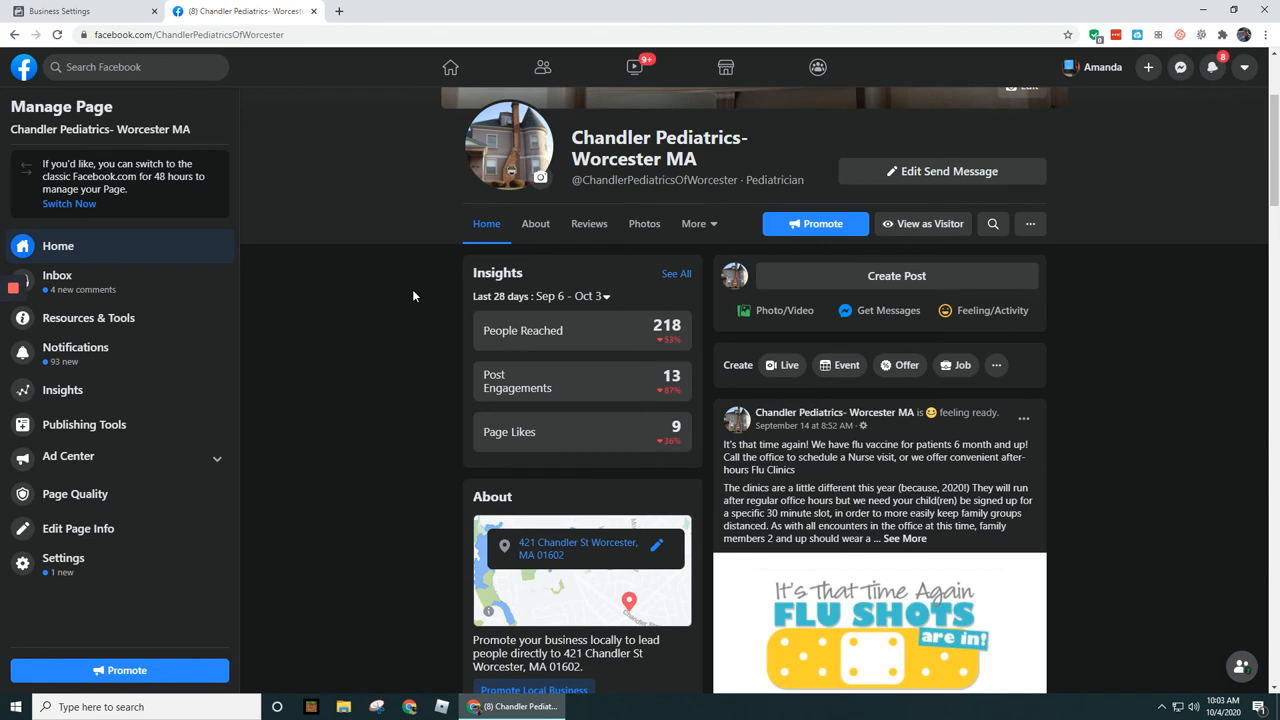
{"action": "left_click", "coordinate": [68, 456]}
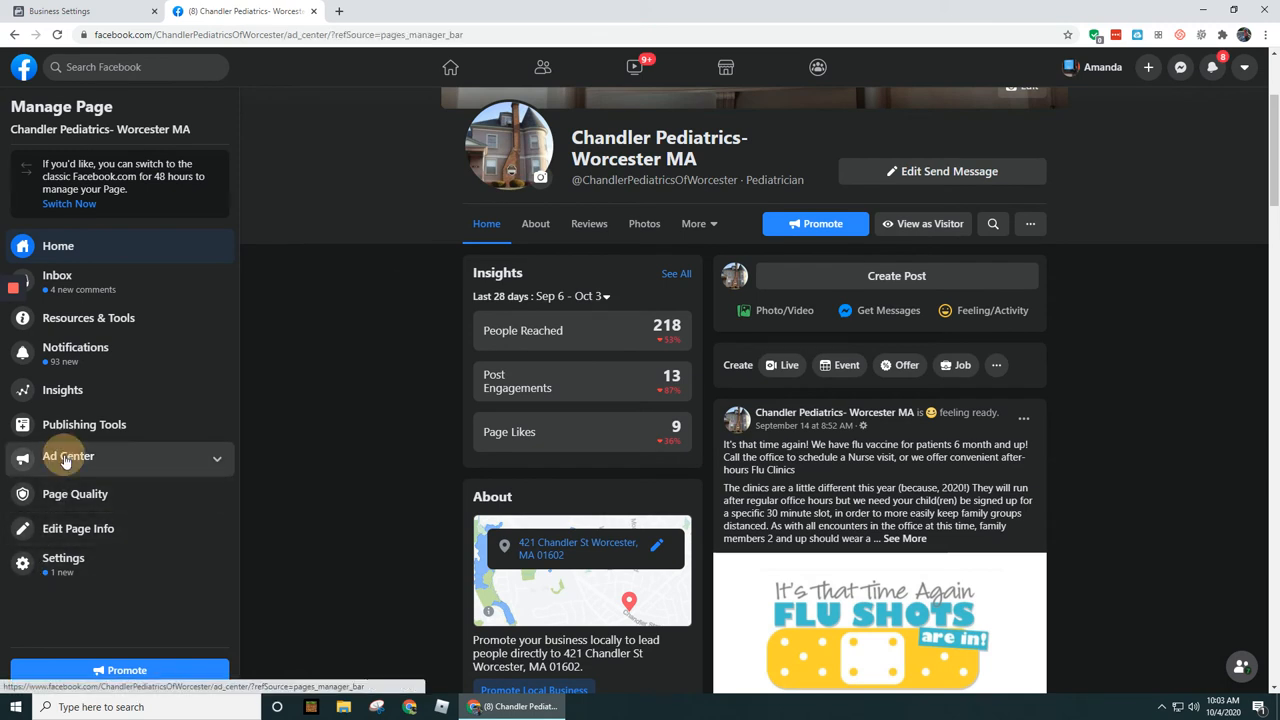
{"action": "left_click", "coordinate": [68, 456]}
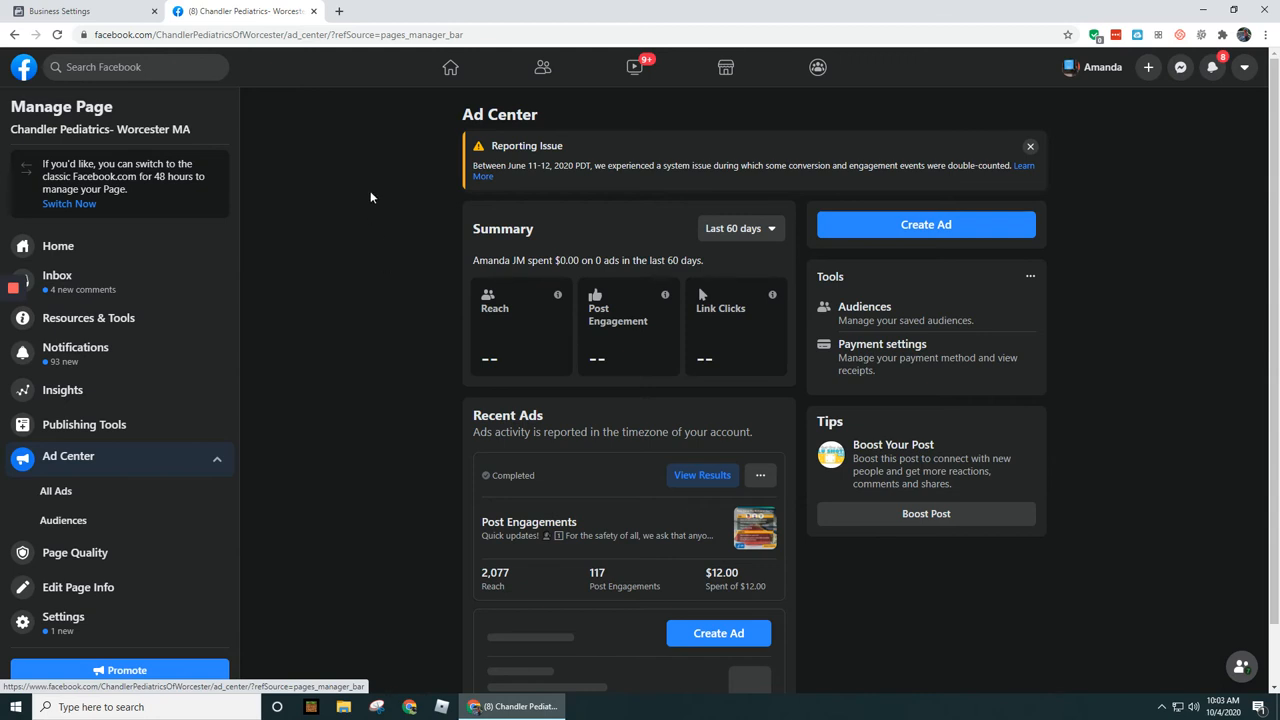
{"action": "mouse_move", "coordinate": [855, 666]}
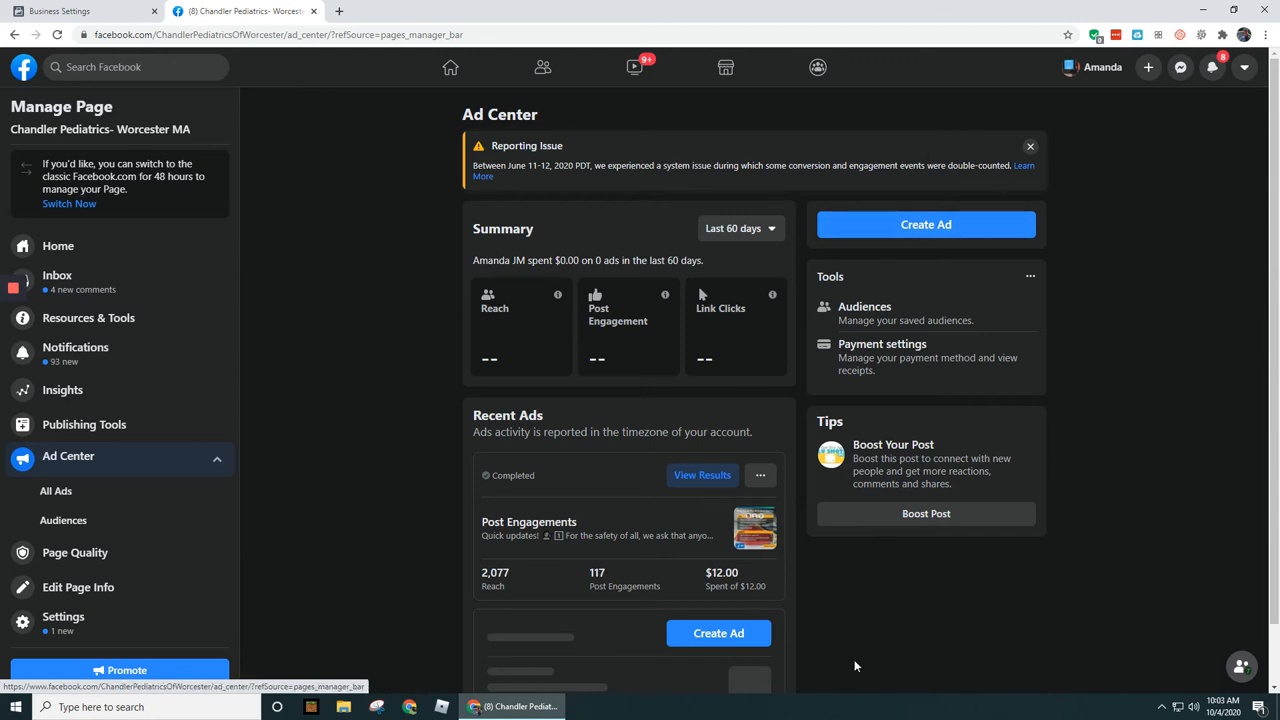
{"action": "mouse_move", "coordinate": [448, 643]}
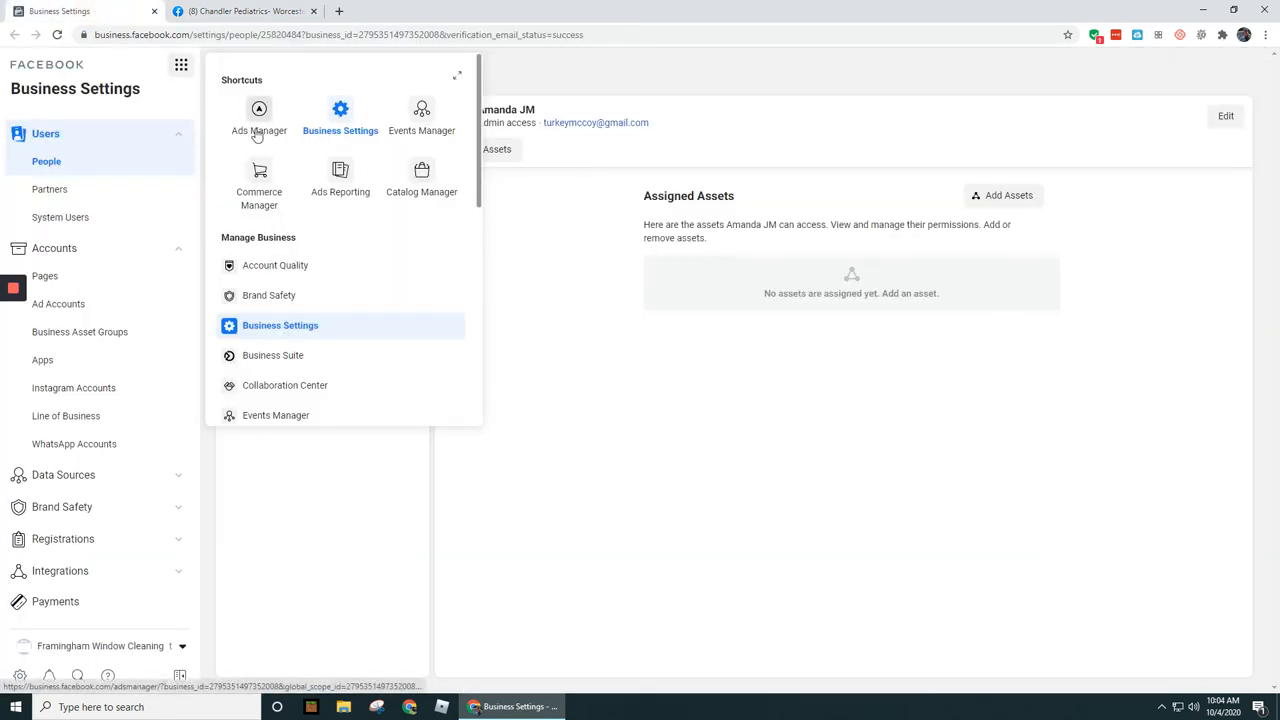
{"action": "mouse_move", "coordinate": [259, 115]}
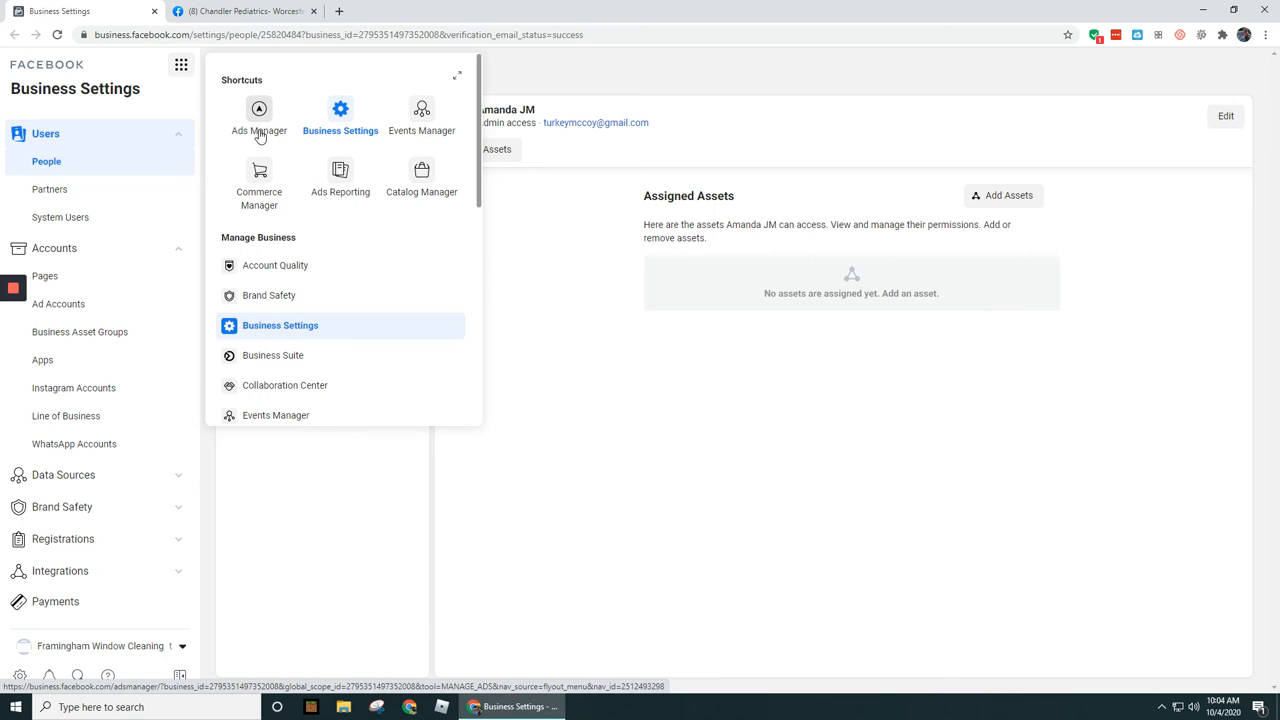
{"action": "mouse_move", "coordinate": [368, 179]}
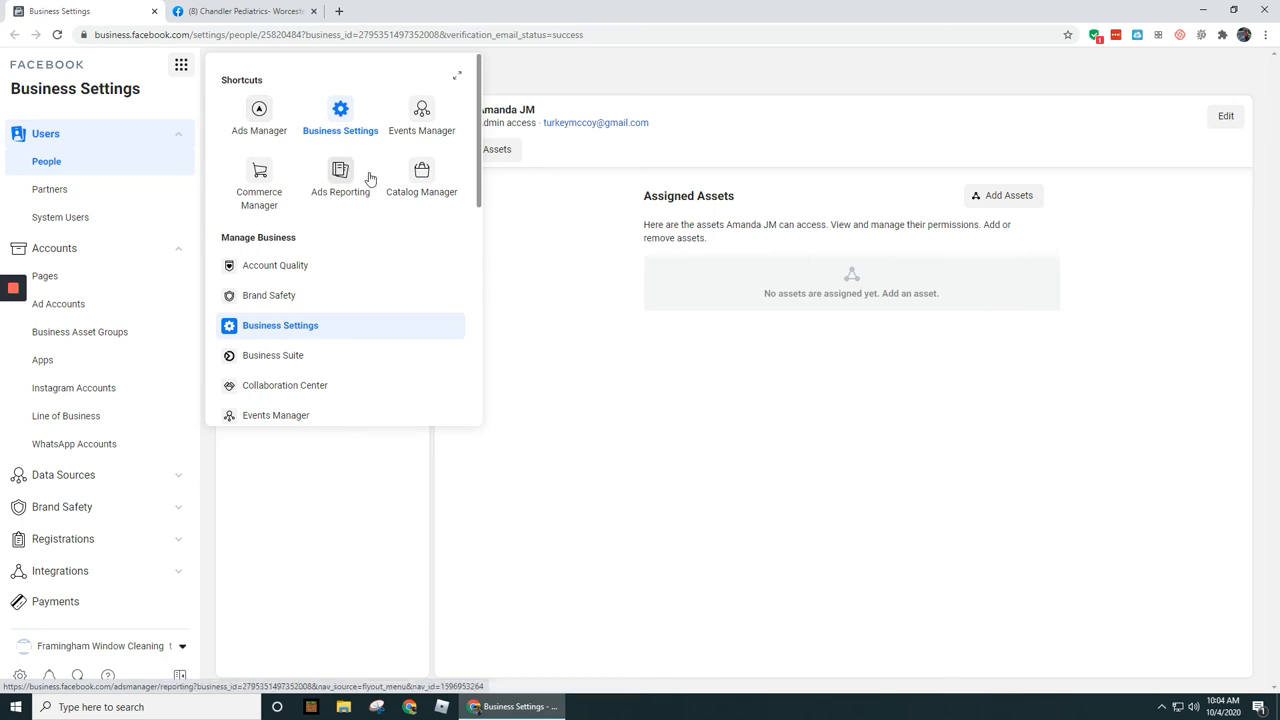
{"action": "mouse_move", "coordinate": [345, 94]}
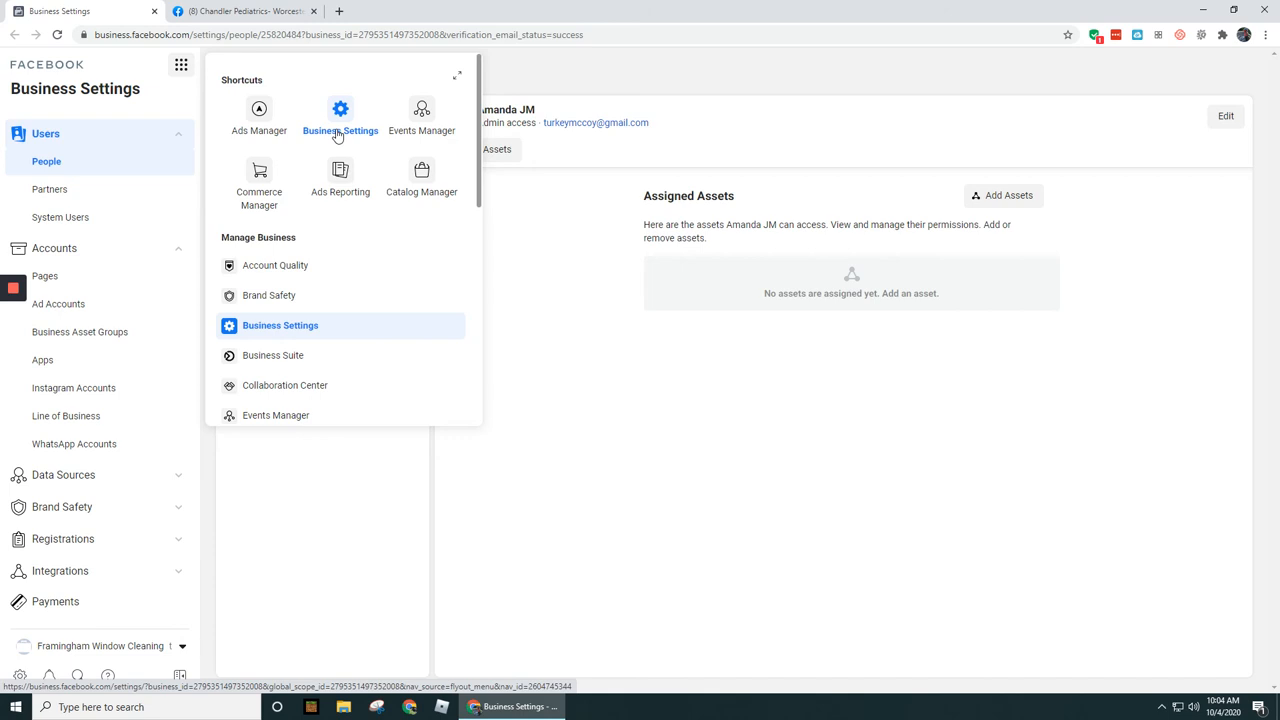
{"action": "mouse_move", "coordinate": [421, 115]}
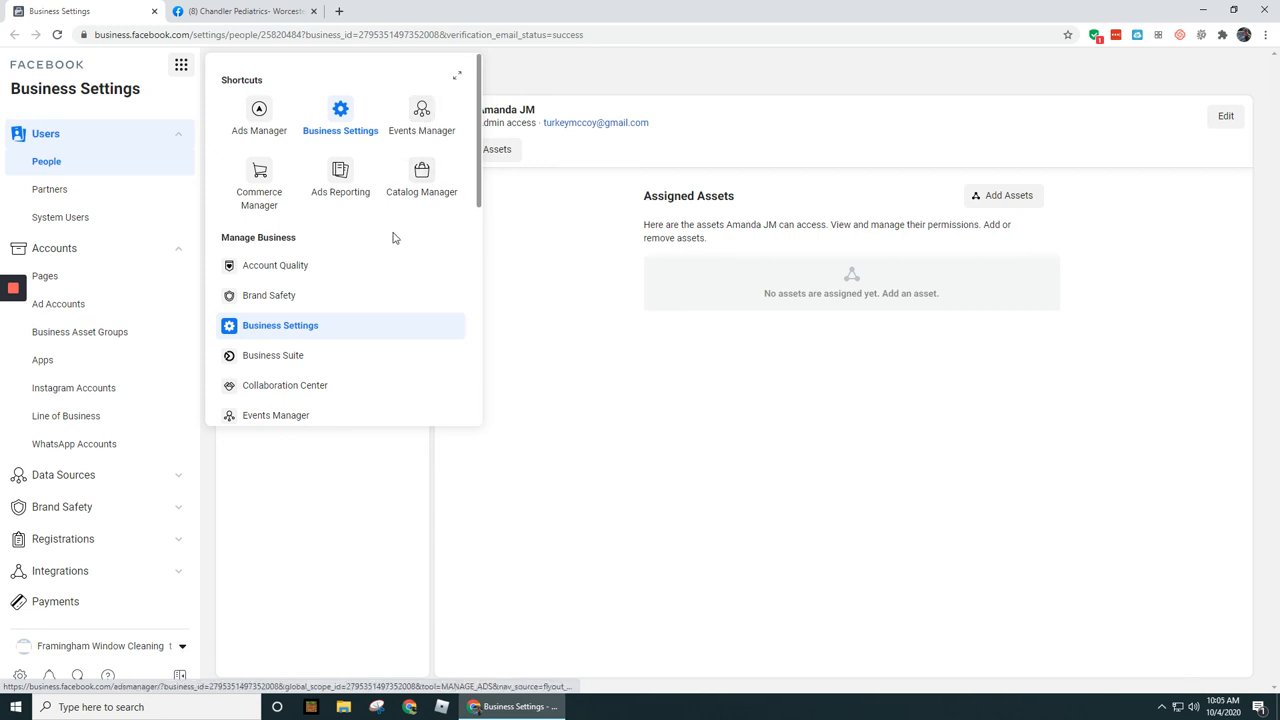
{"action": "mouse_move", "coordinate": [258, 180]}
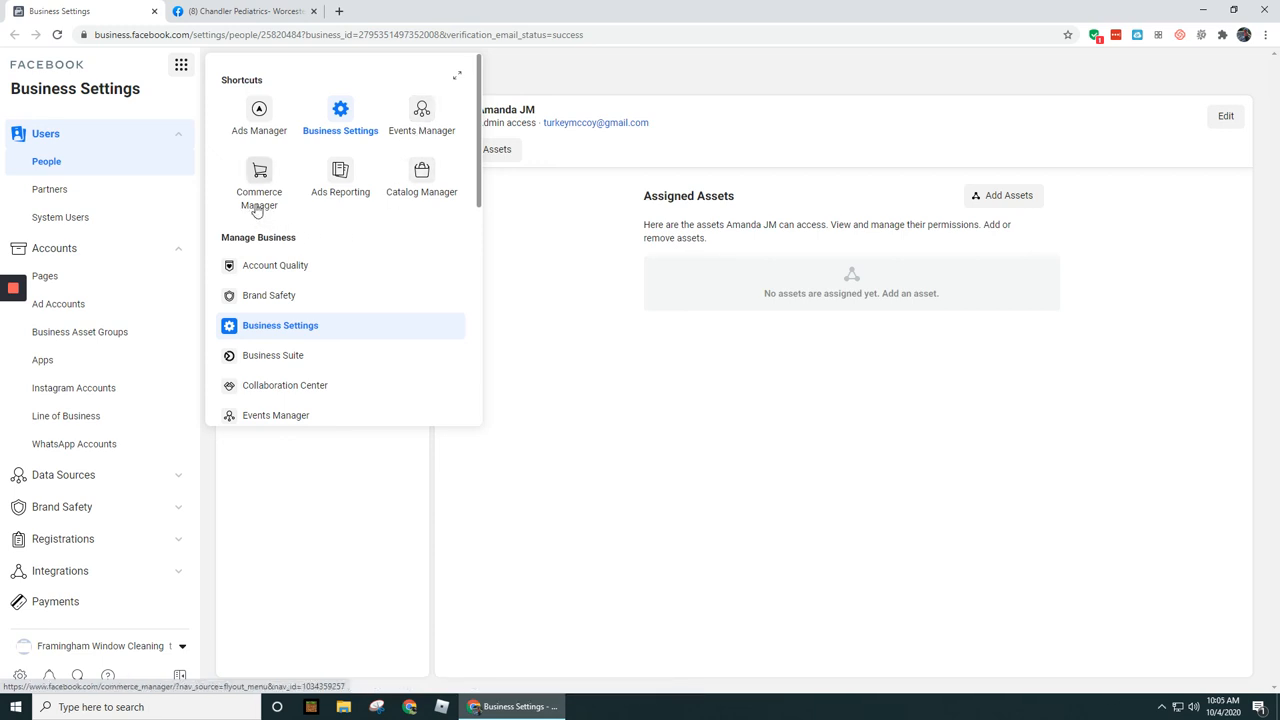
{"action": "mouse_move", "coordinate": [259, 191]}
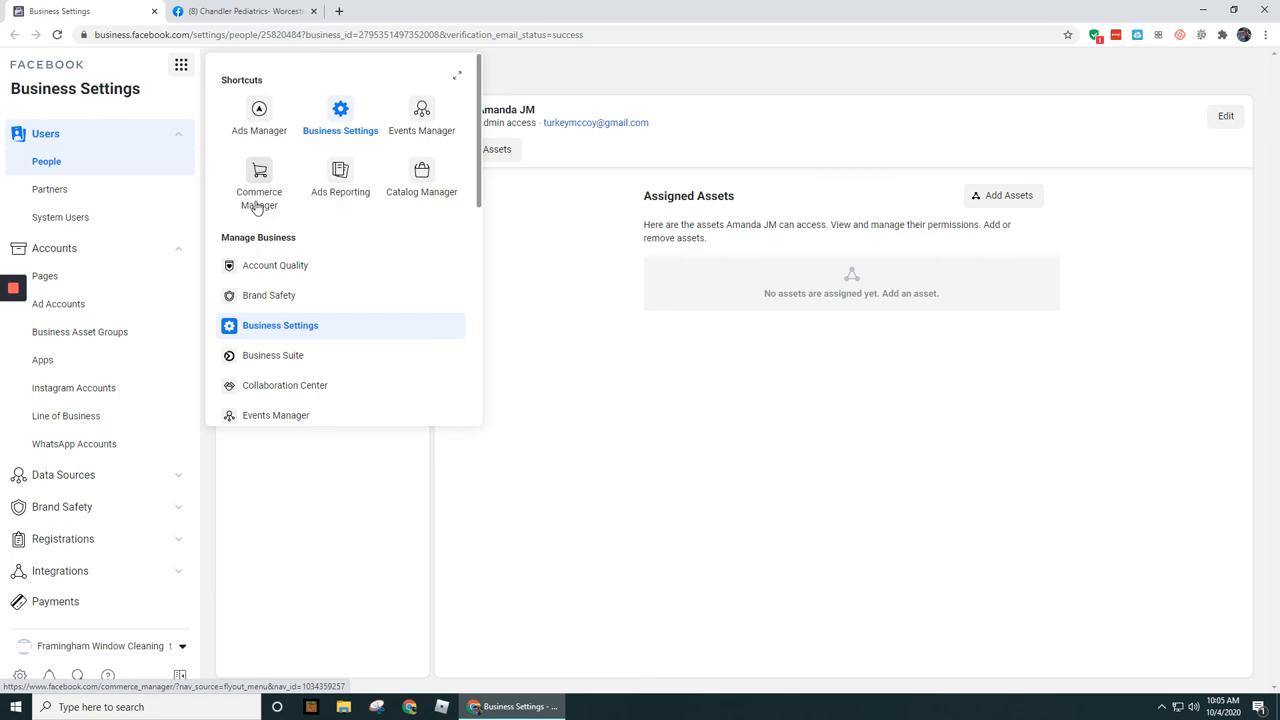
{"action": "mouse_move", "coordinate": [340, 185]}
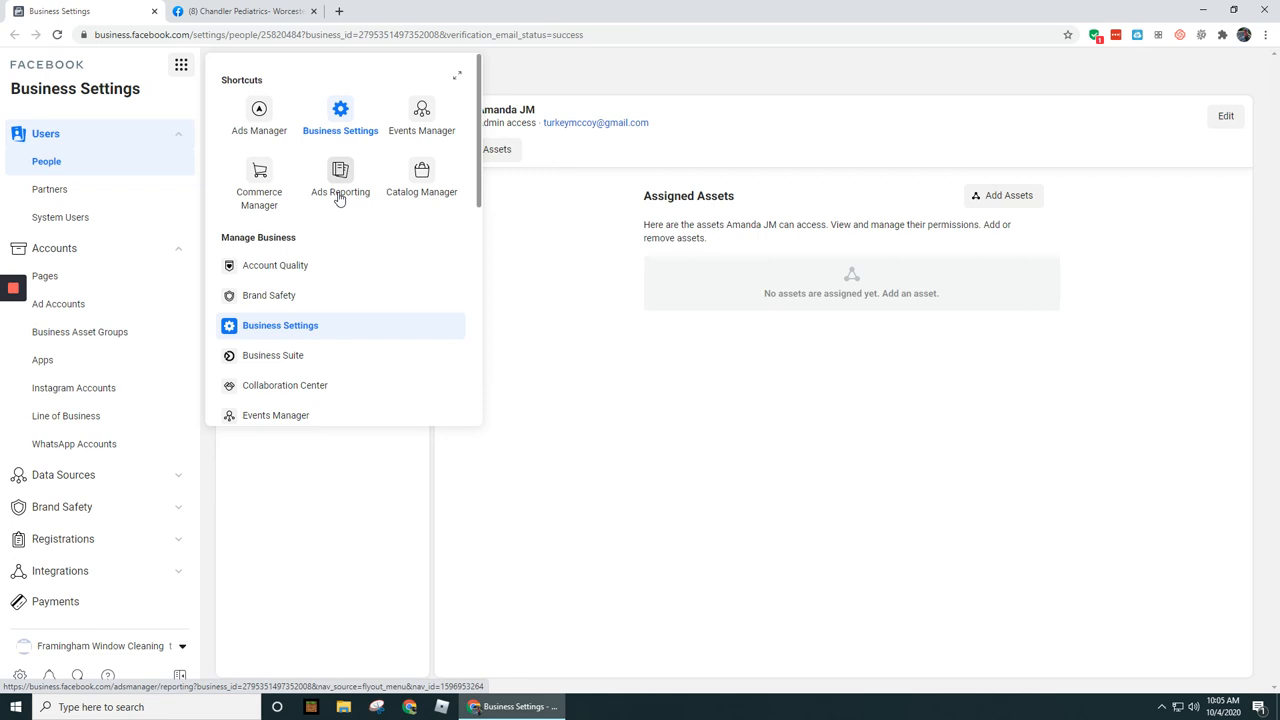
{"action": "mouse_move", "coordinate": [421, 185]}
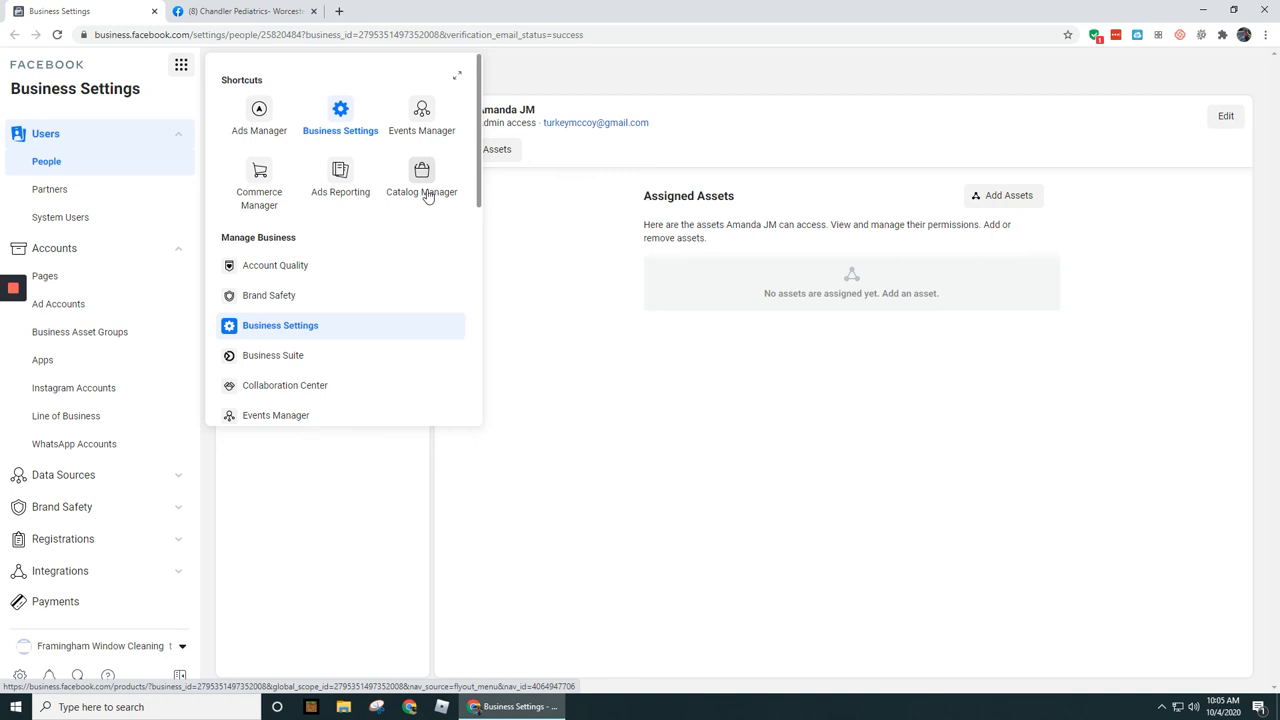
{"action": "mouse_move", "coordinate": [432, 195]}
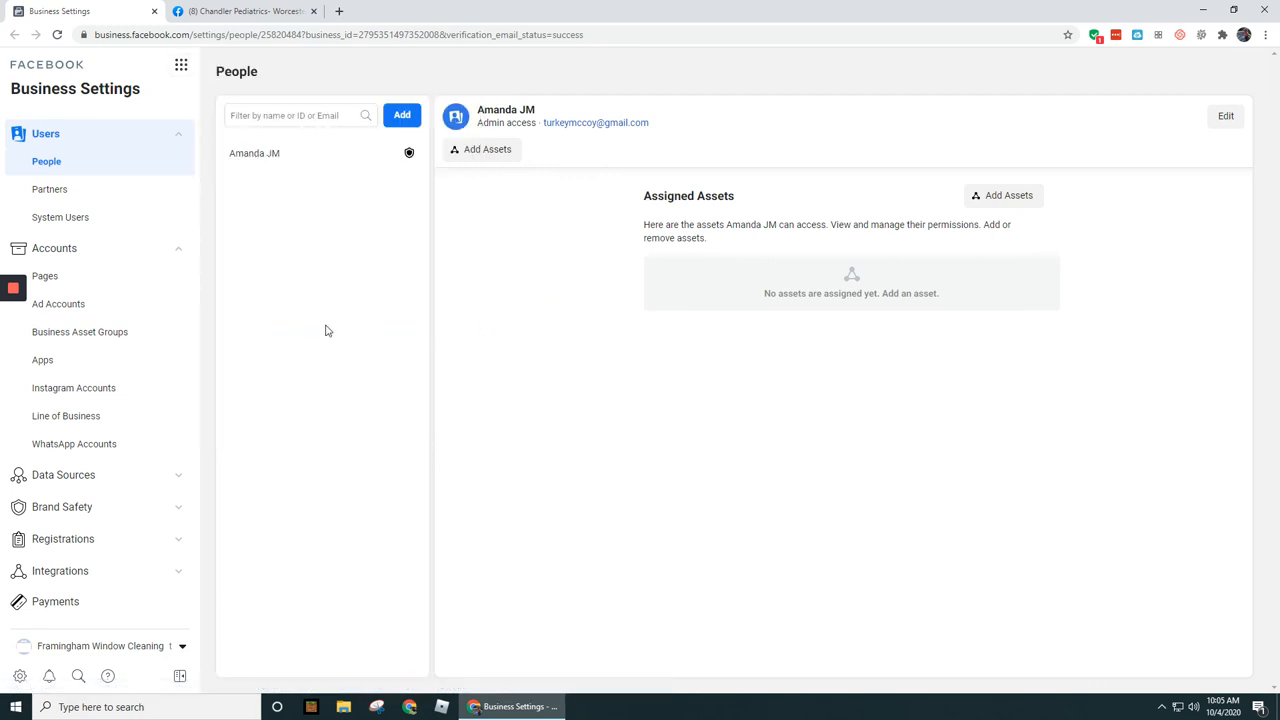
{"action": "mouse_move", "coordinate": [372, 302]}
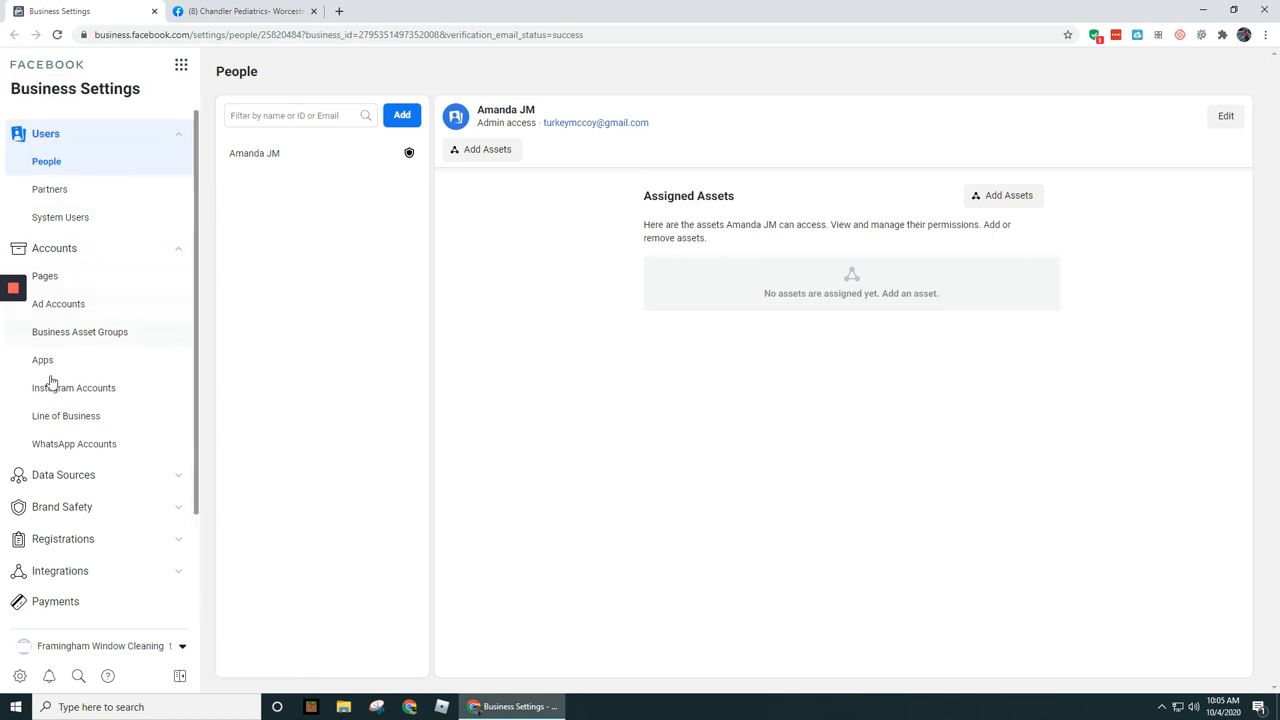
{"action": "mouse_move", "coordinate": [55, 601]}
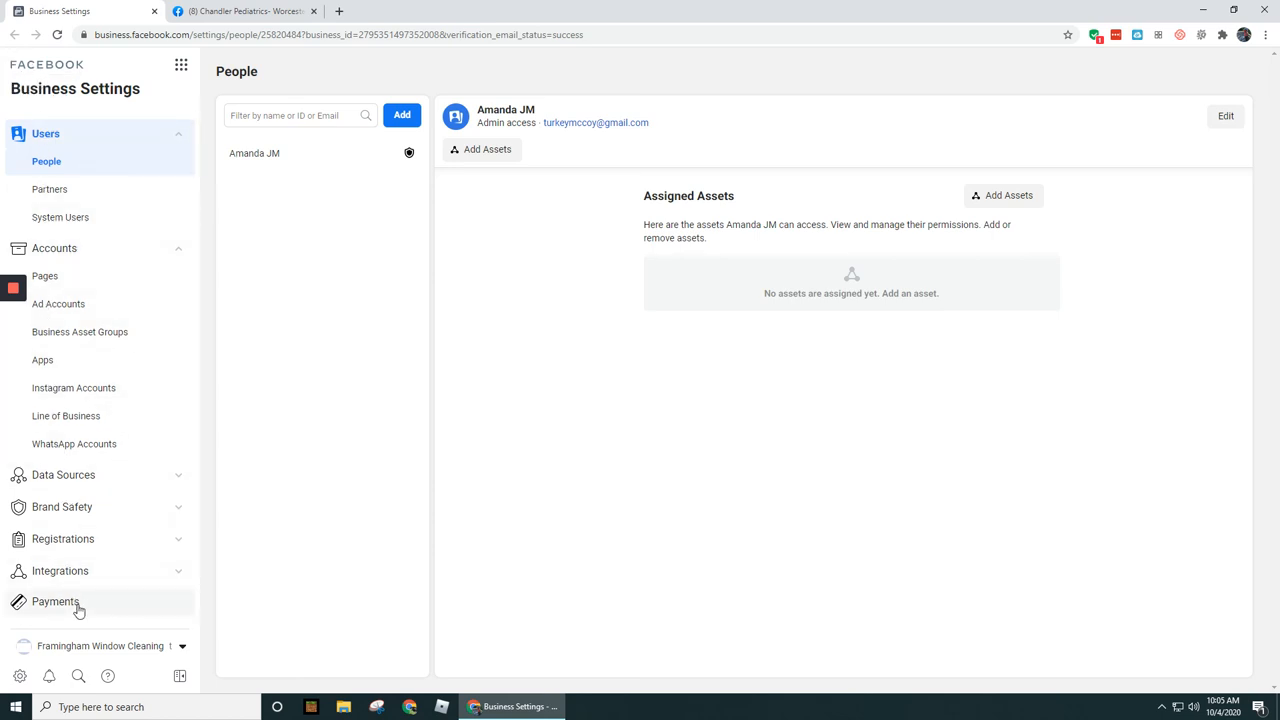